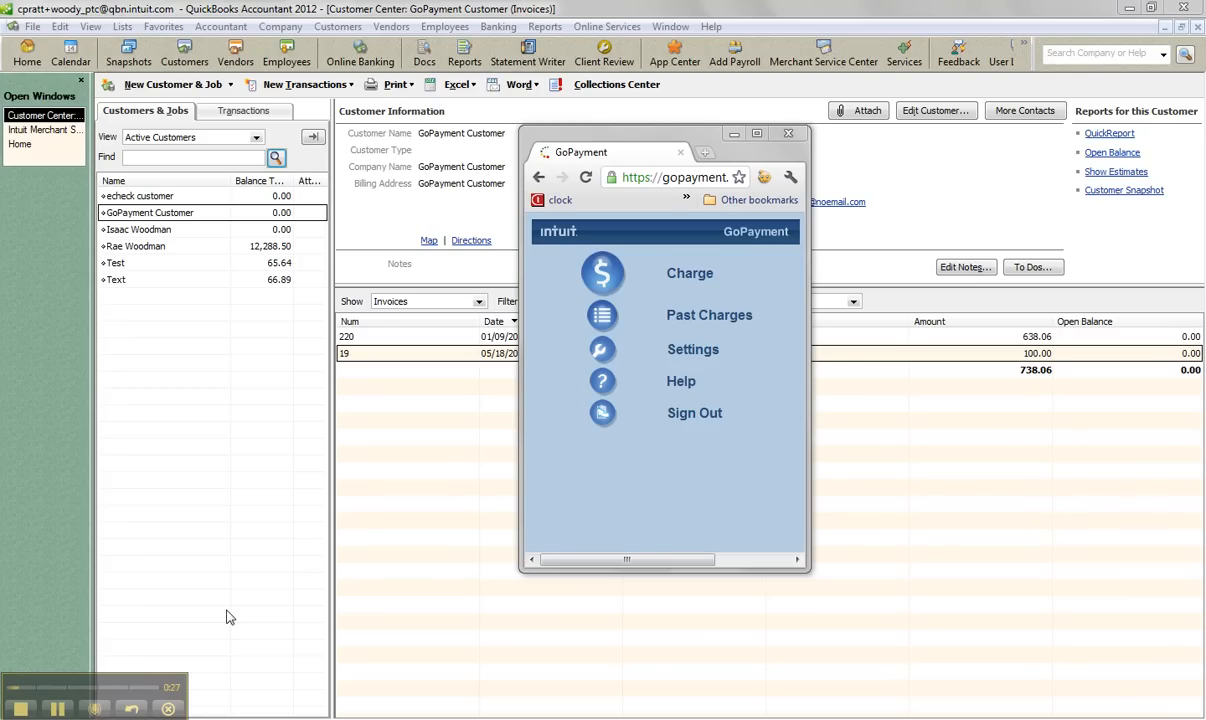
mouse_move(651, 167)
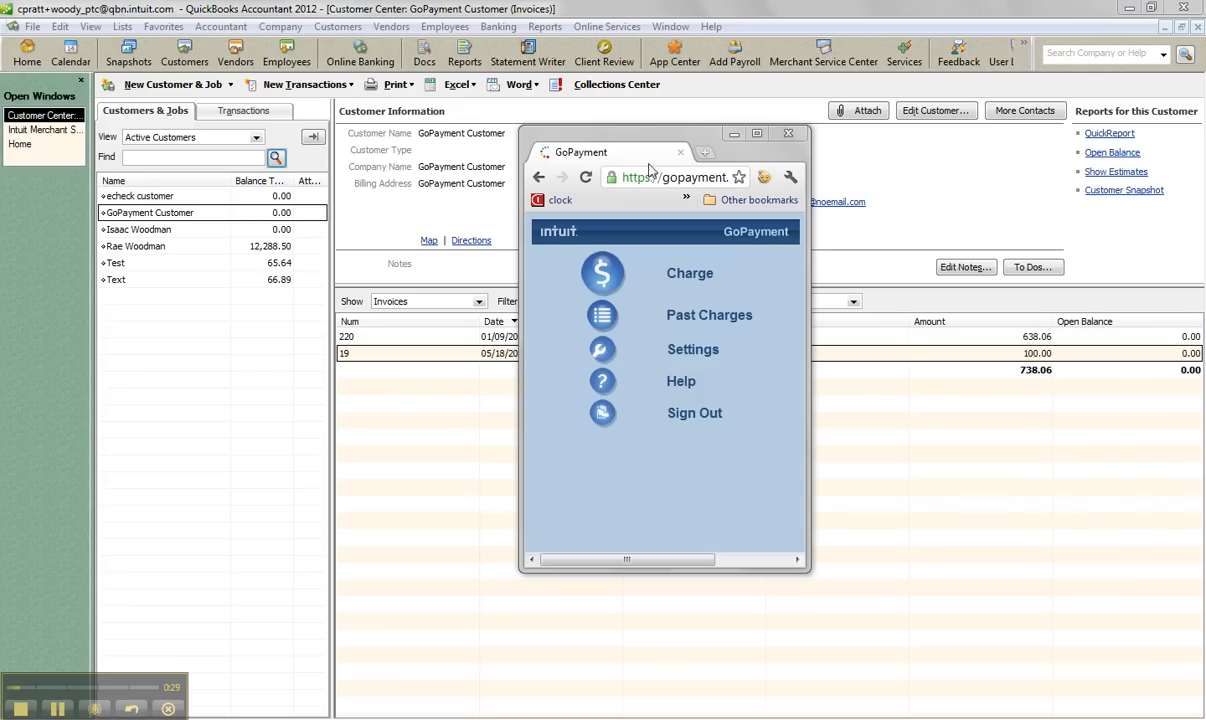
- Drag the GoPayment window left so it sits over the Customer Center details
left_click_drag(650, 152, 570, 157)
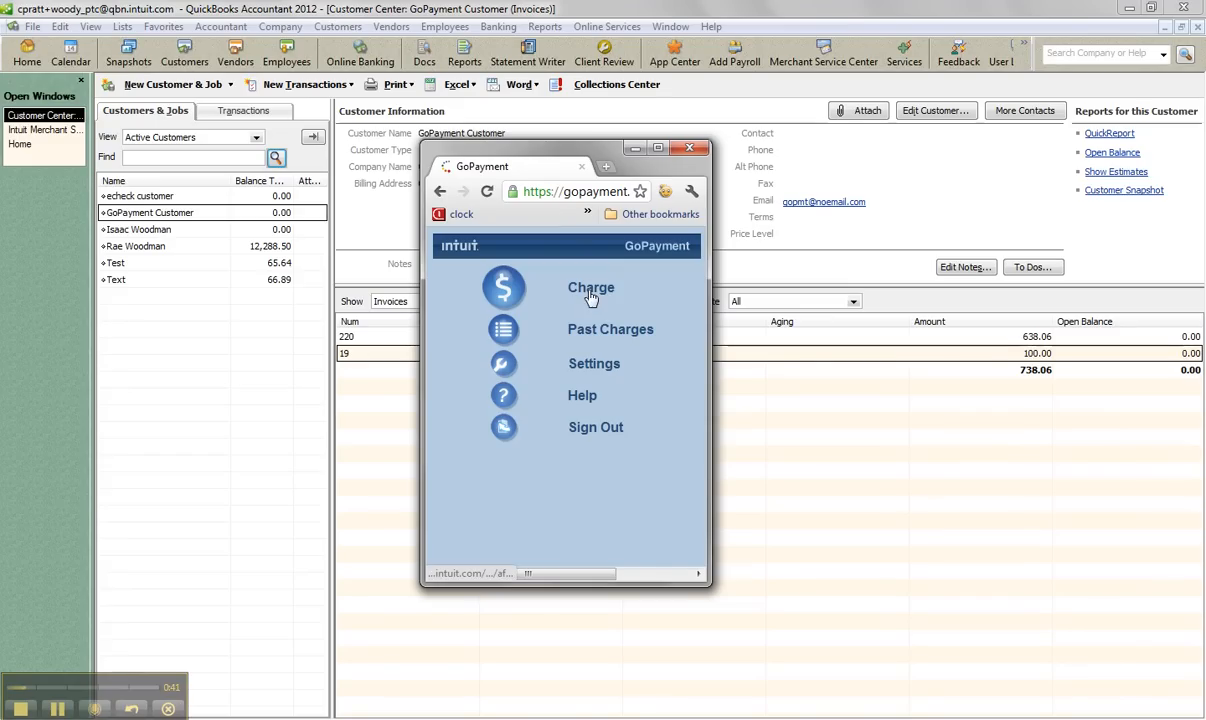
- Start a new GoPayment charge for $200 and enter the card number
left_click(591, 288)
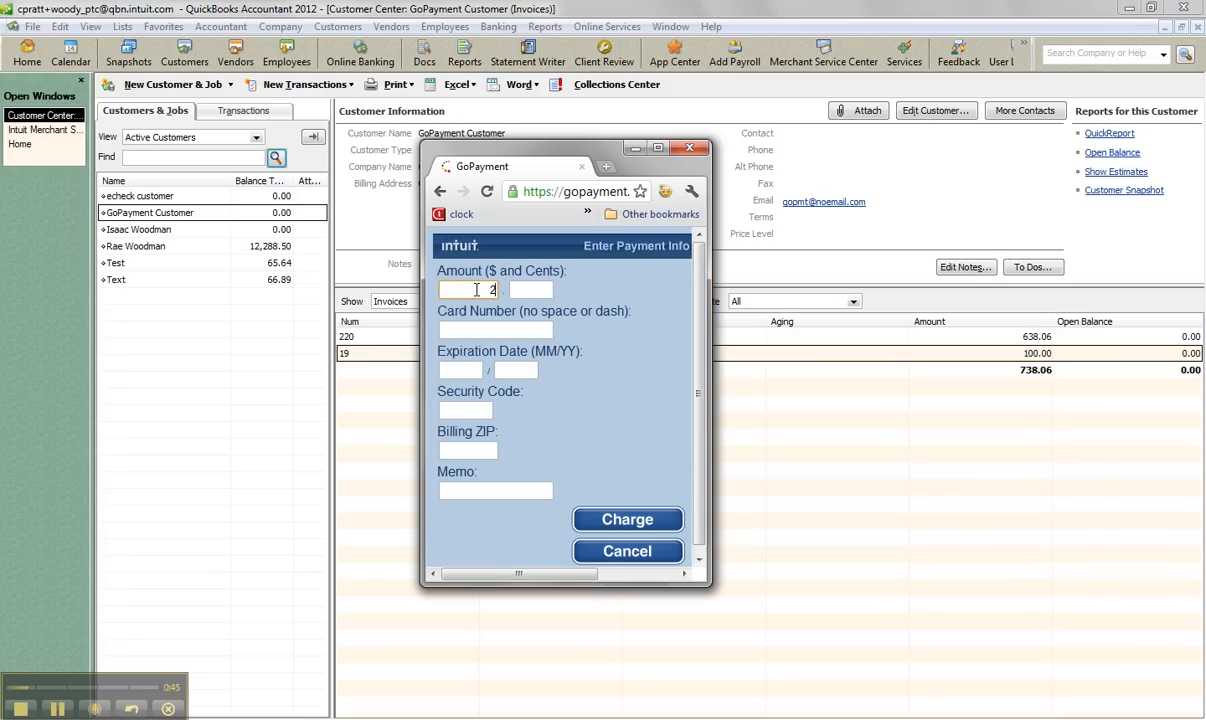
type("00")
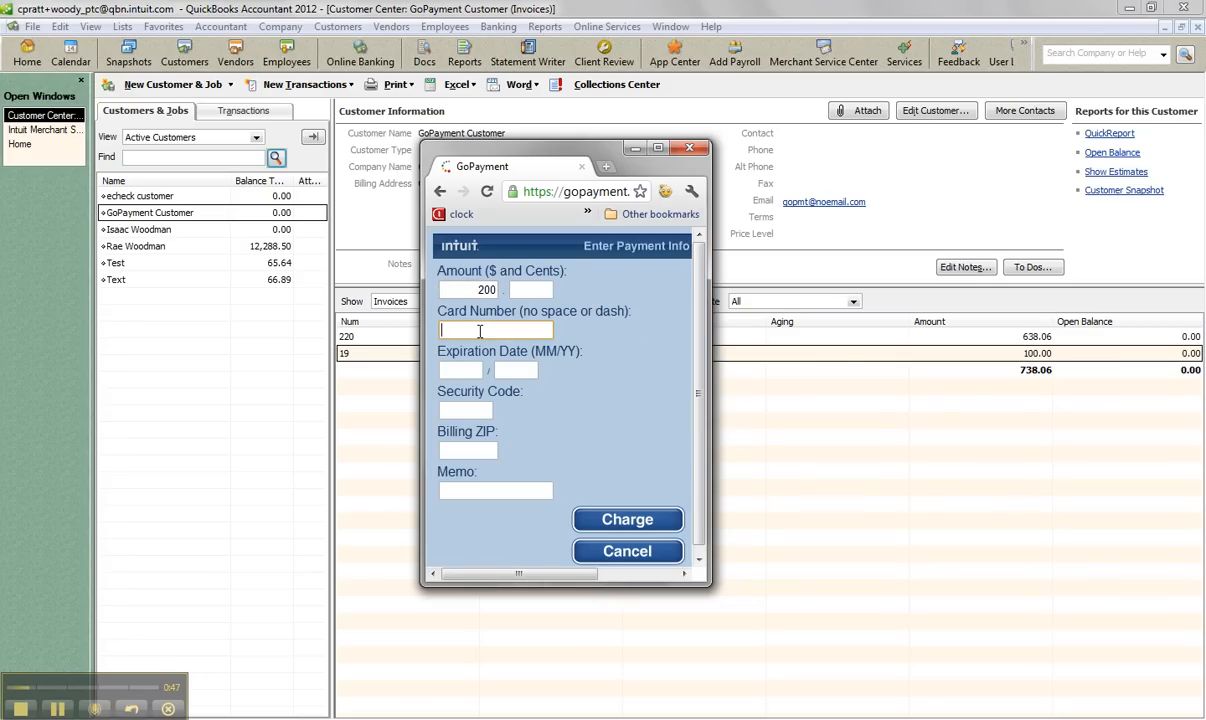
type("4")
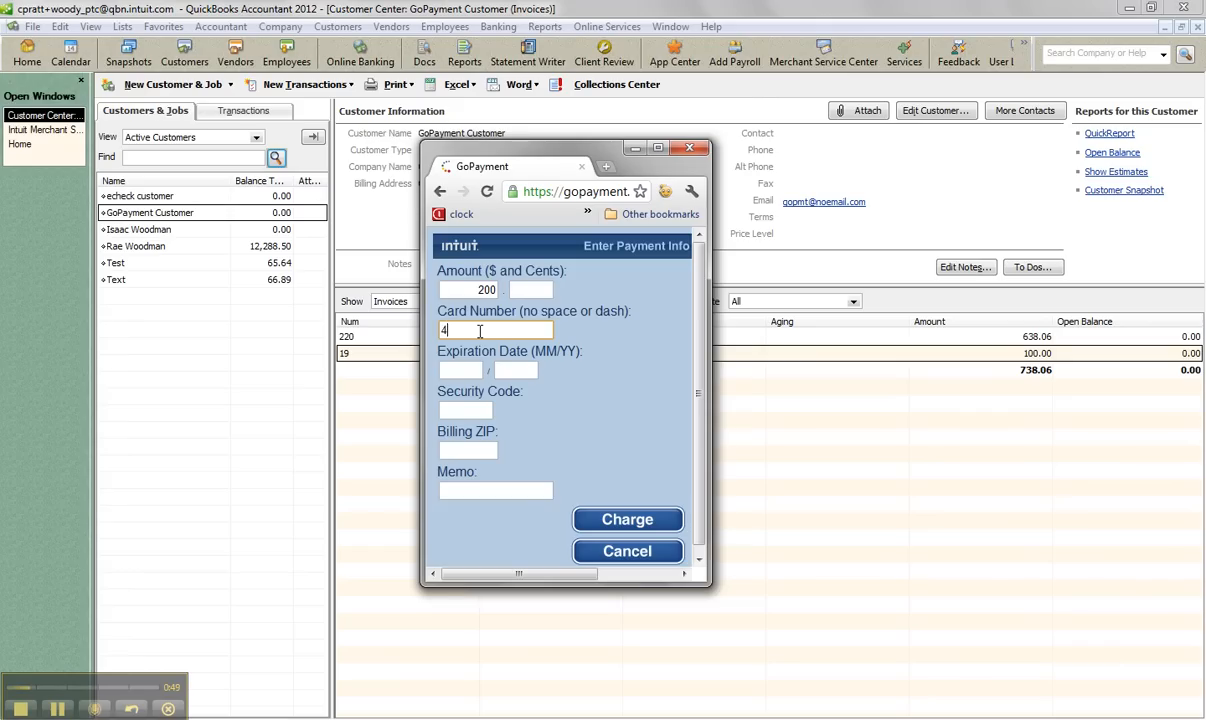
type("11111")
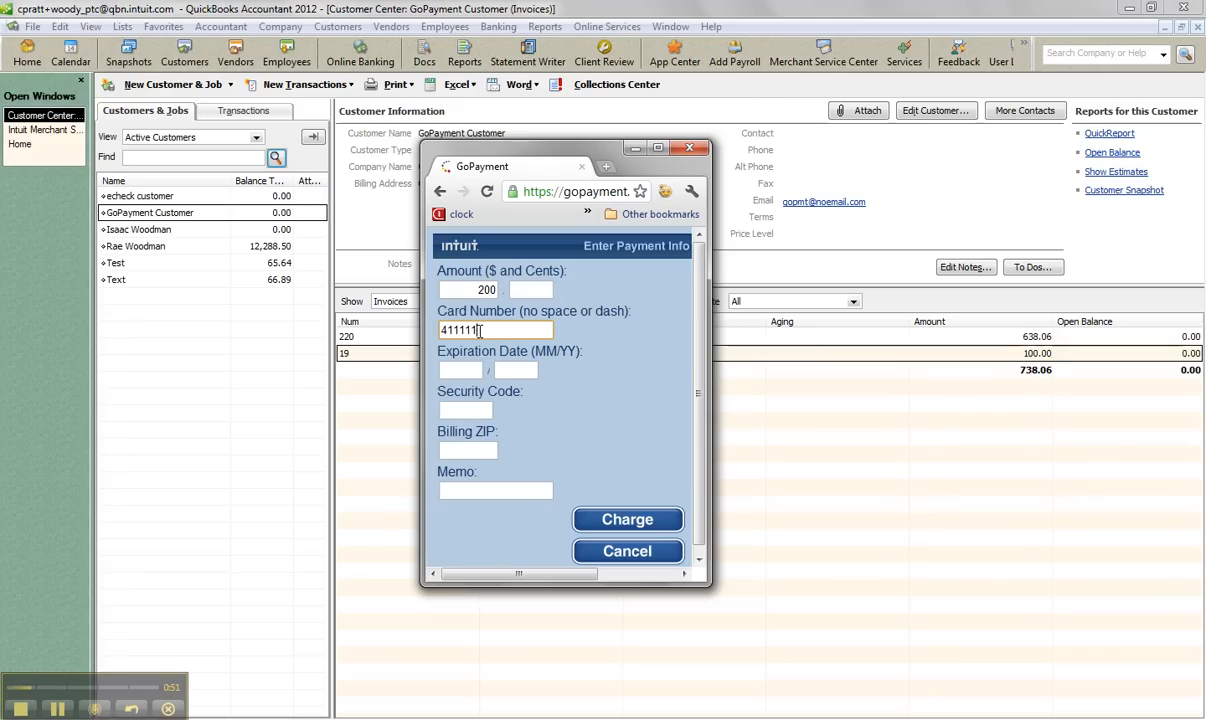
type("1111111111")
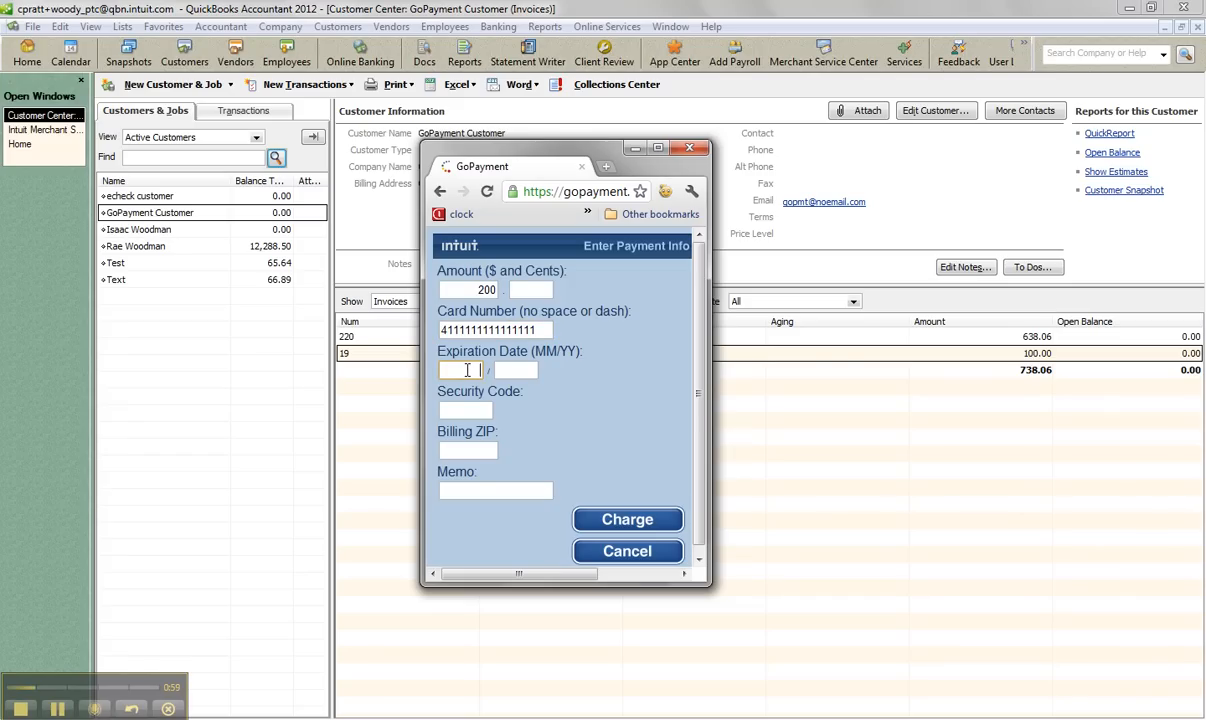
type("7")
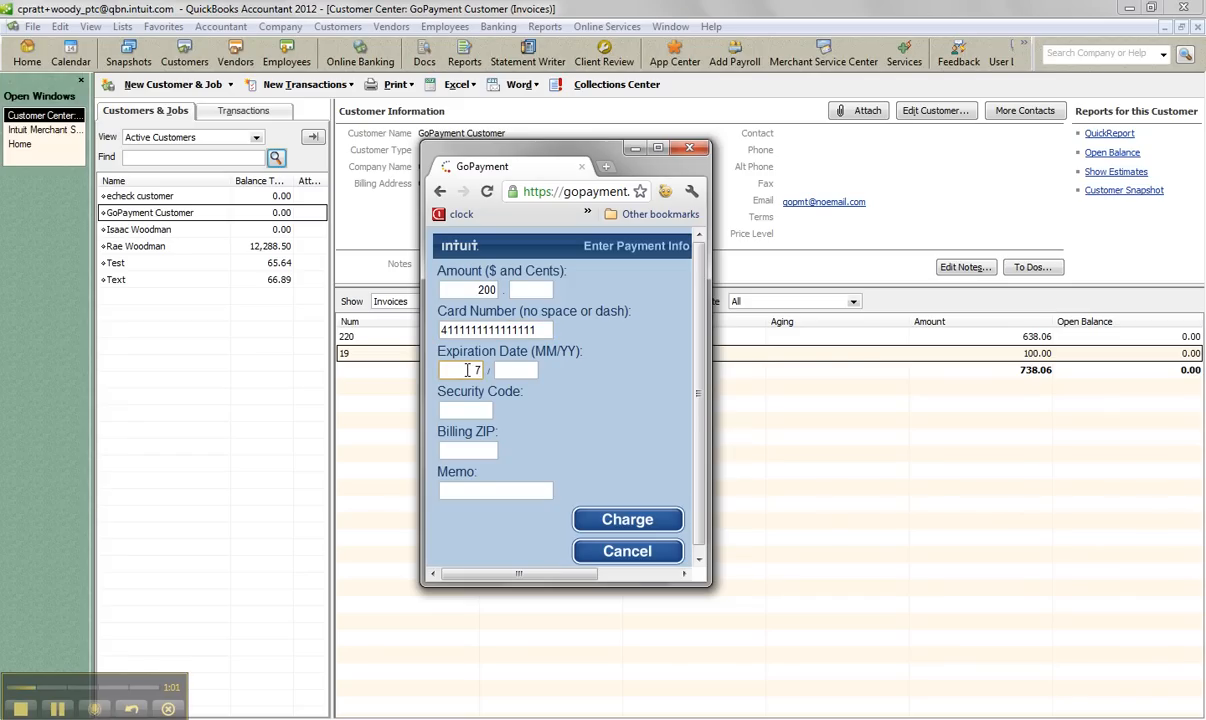
type("0")
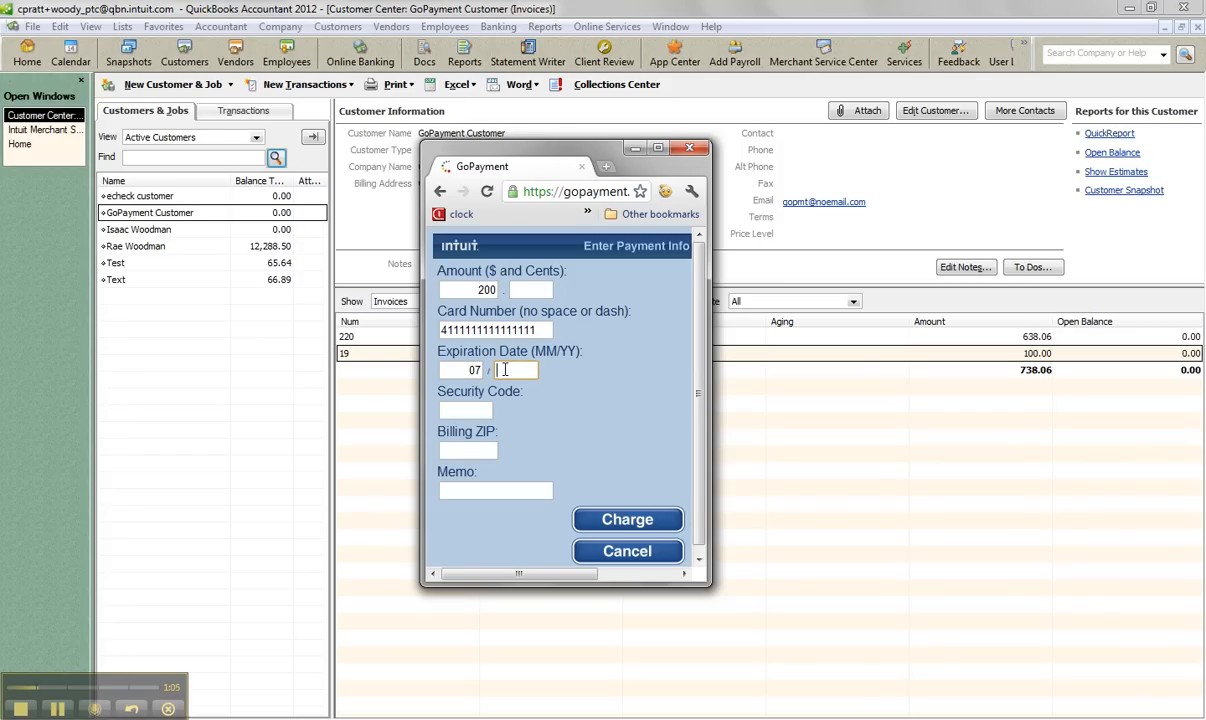
type("13")
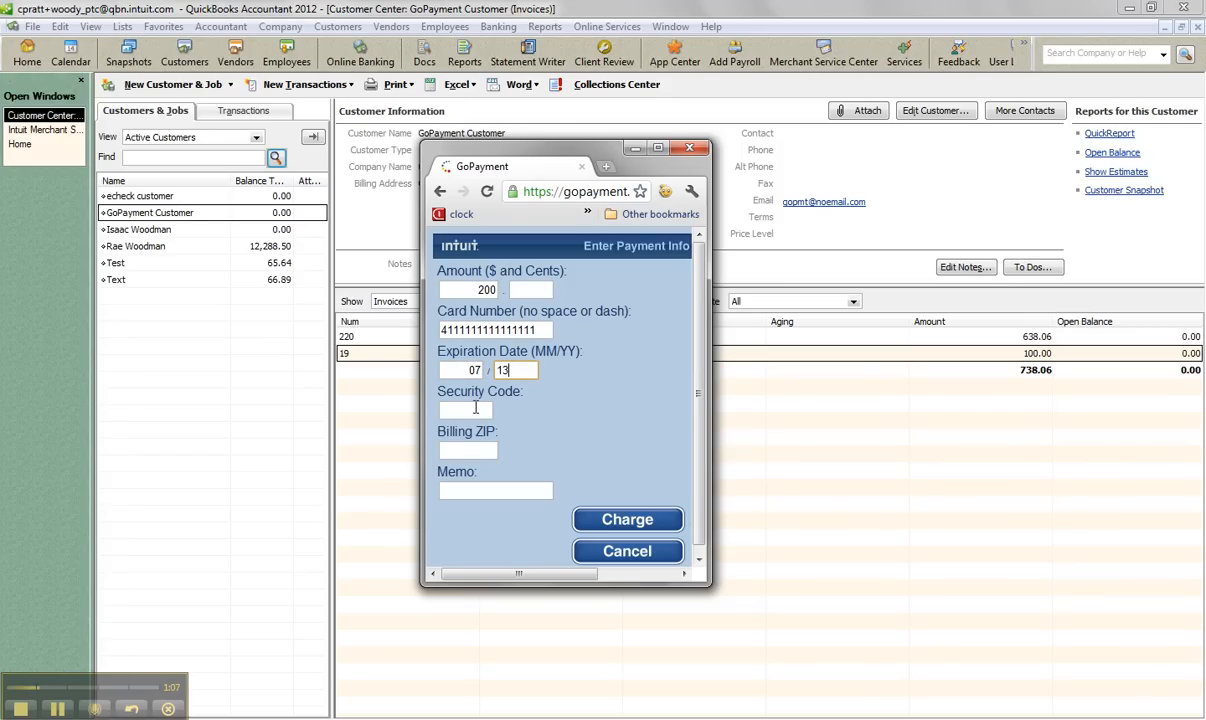
type("345")
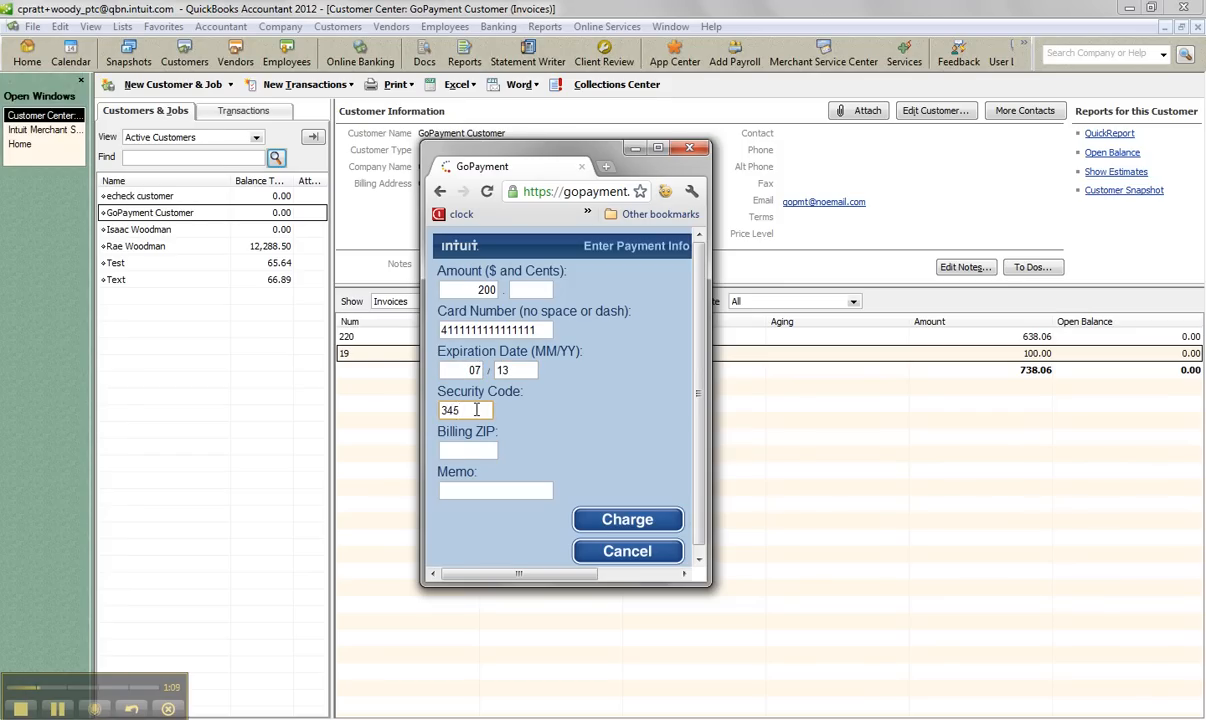
type("75069")
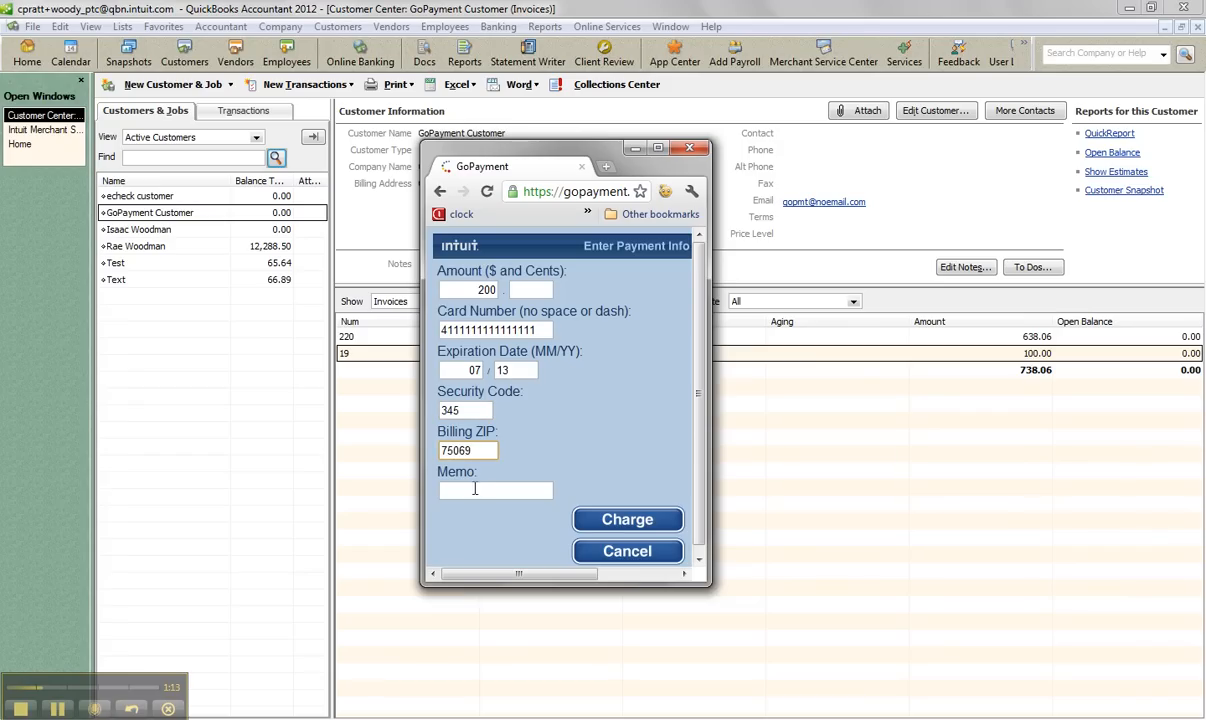
type("are")
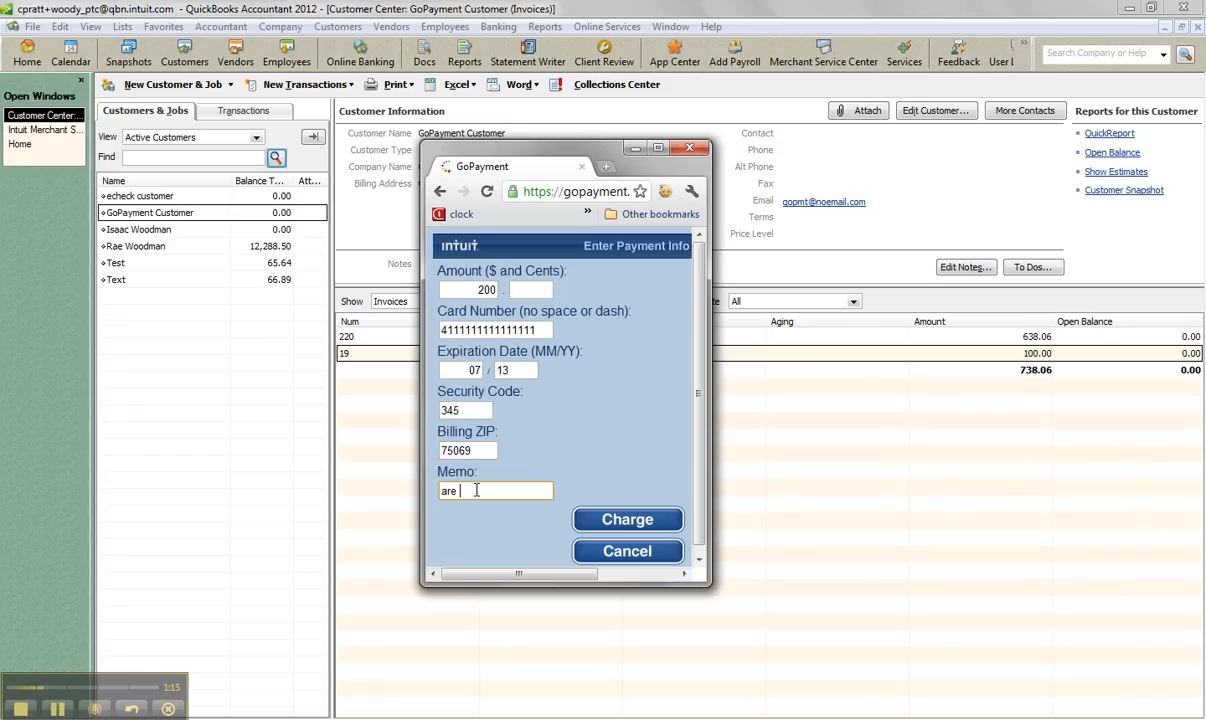
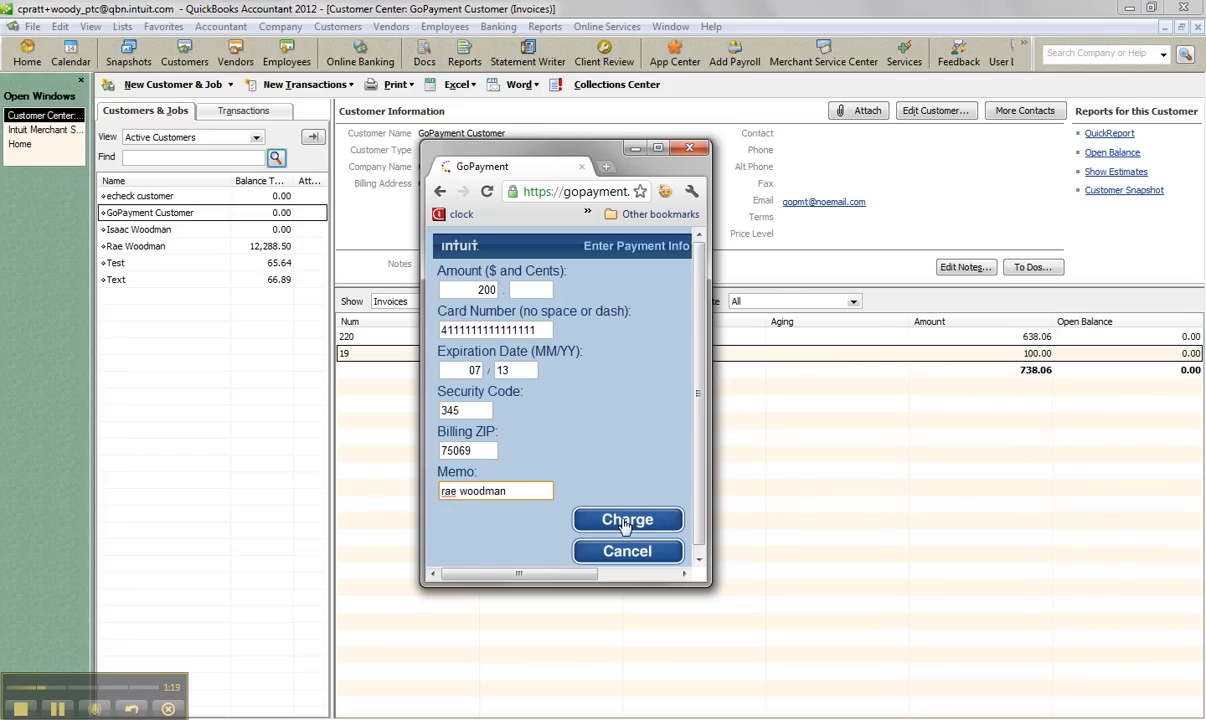
left_click(627, 520)
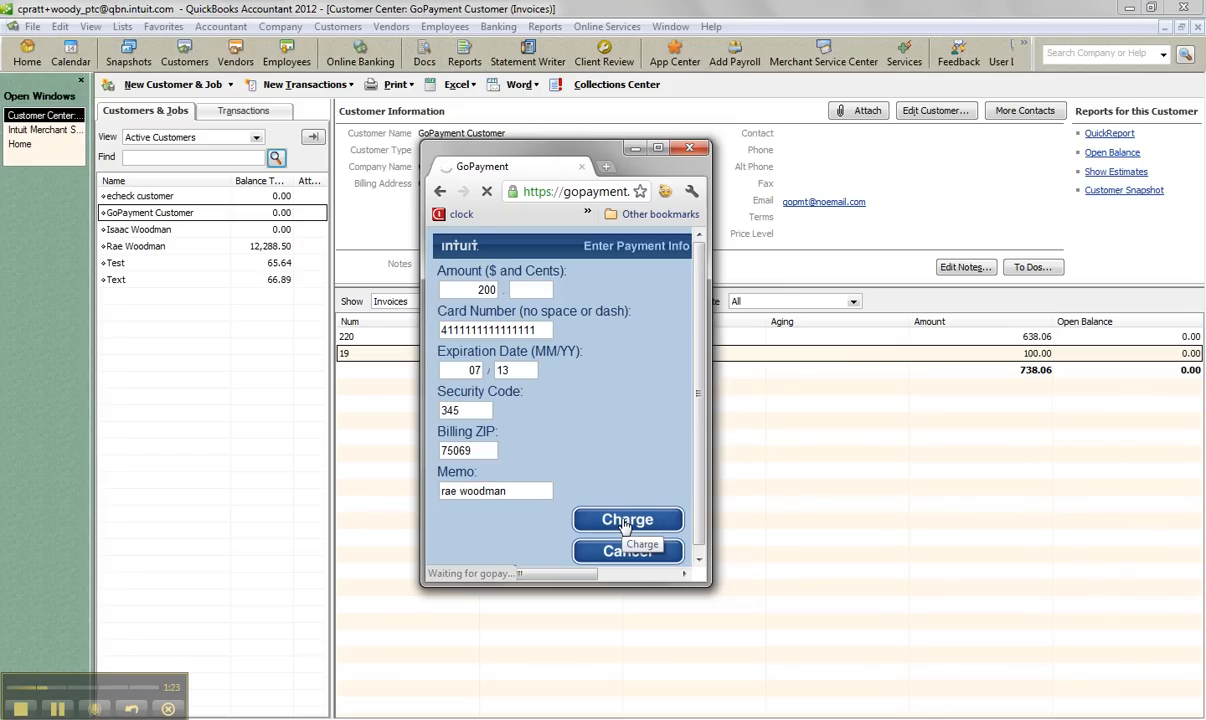
- Leave the $200 Charge Successful screen and return to the GoPayment main menu
left_click(627, 520)
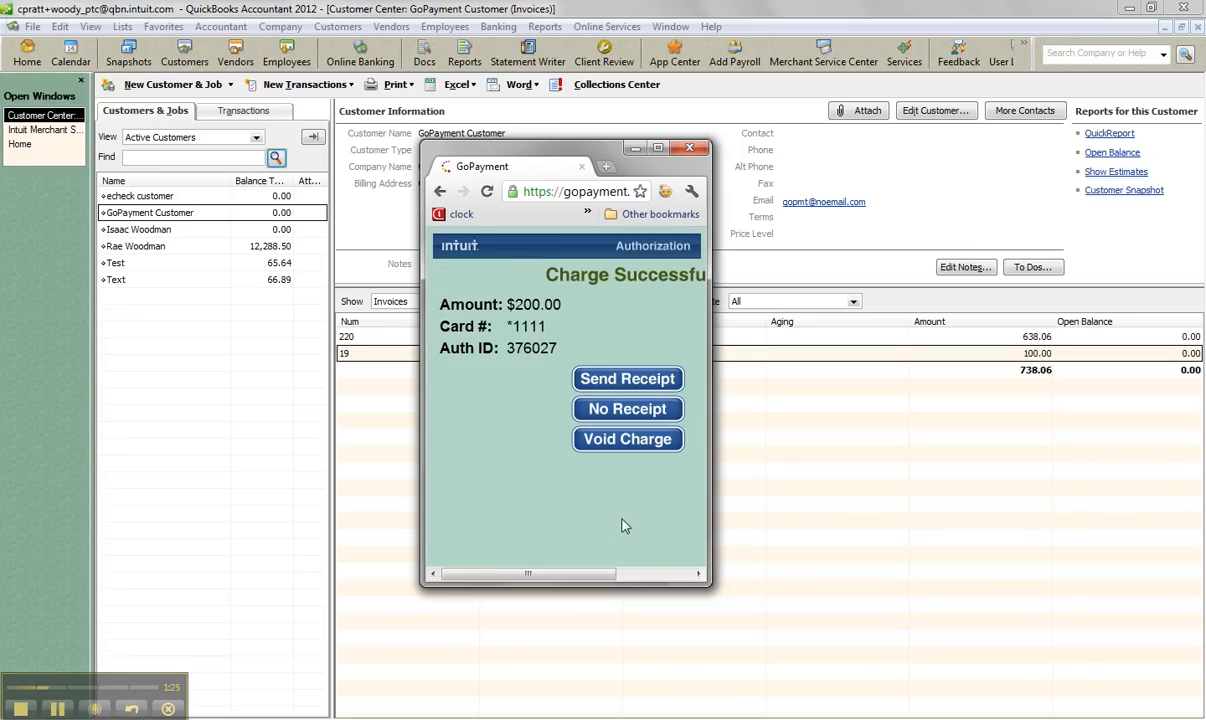
mouse_move(702, 474)
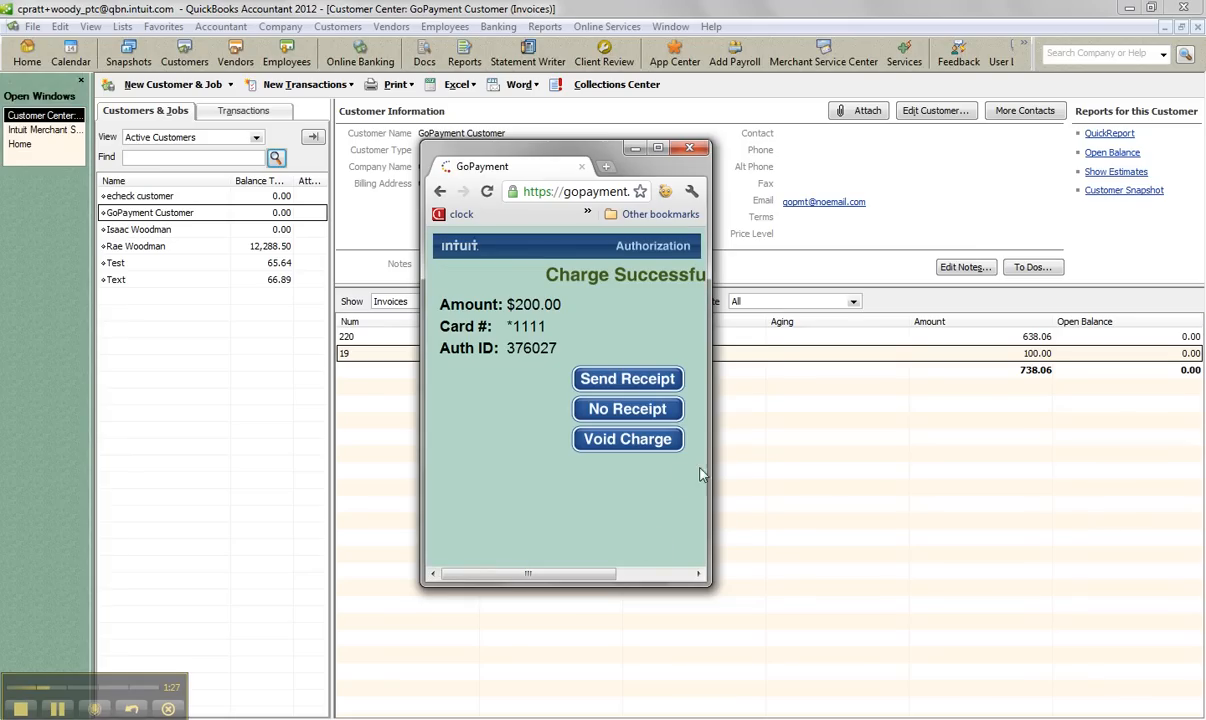
mouse_move(708, 466)
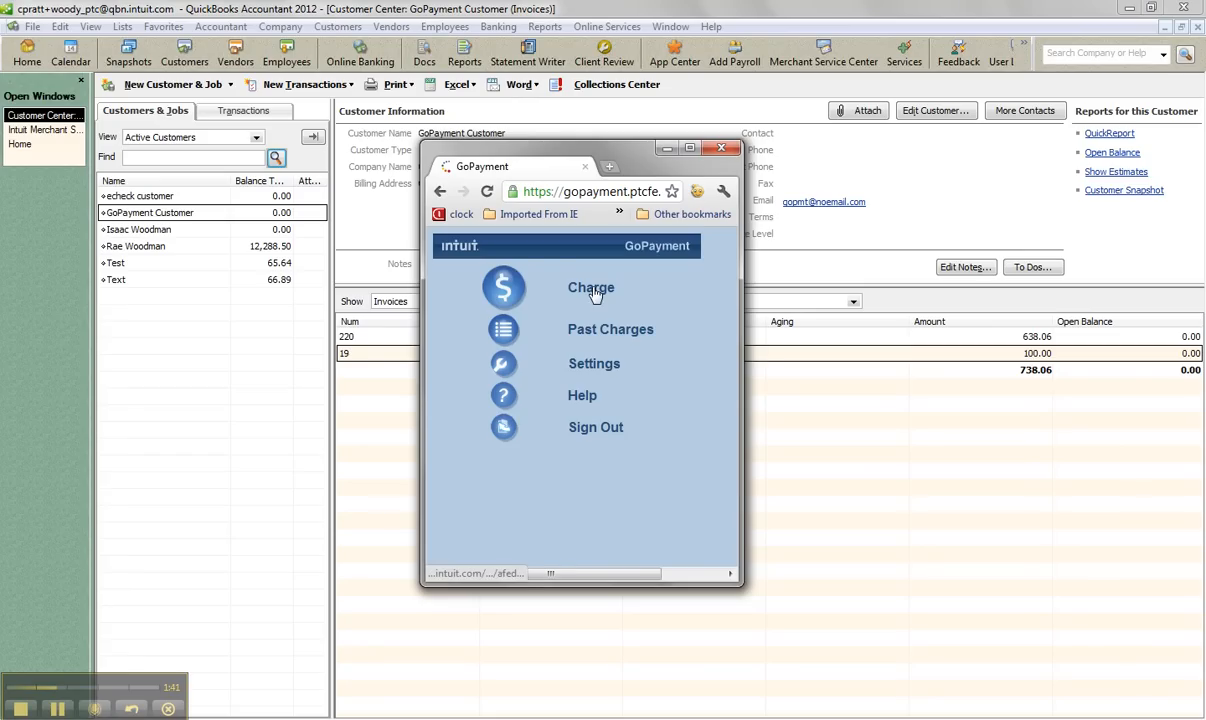
- Start another GoPayment charge for $100.08 and enter the card number
left_click(591, 288)
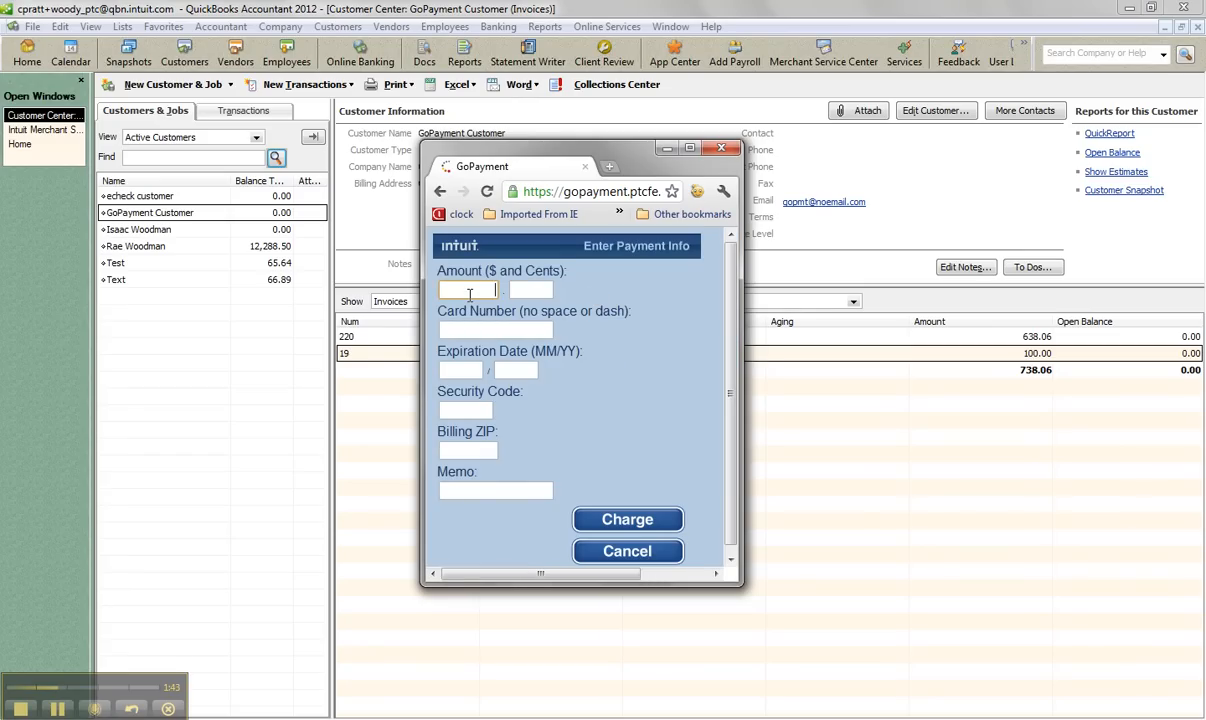
type("100")
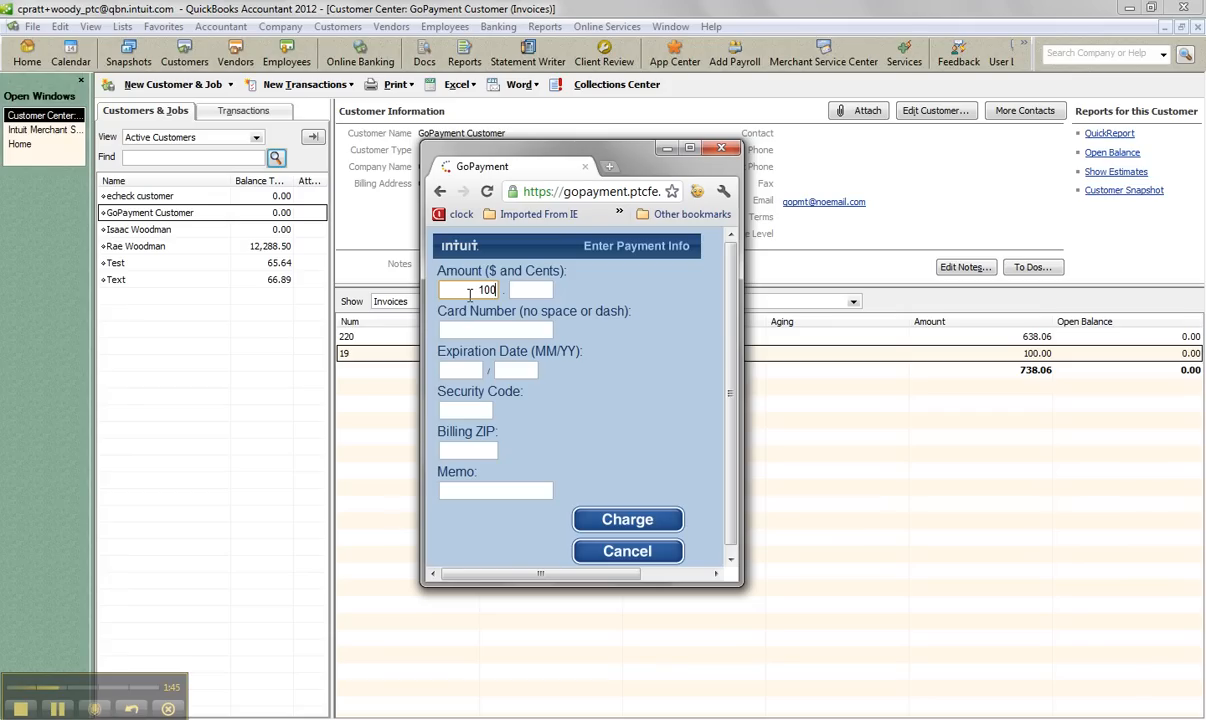
left_click(495, 329)
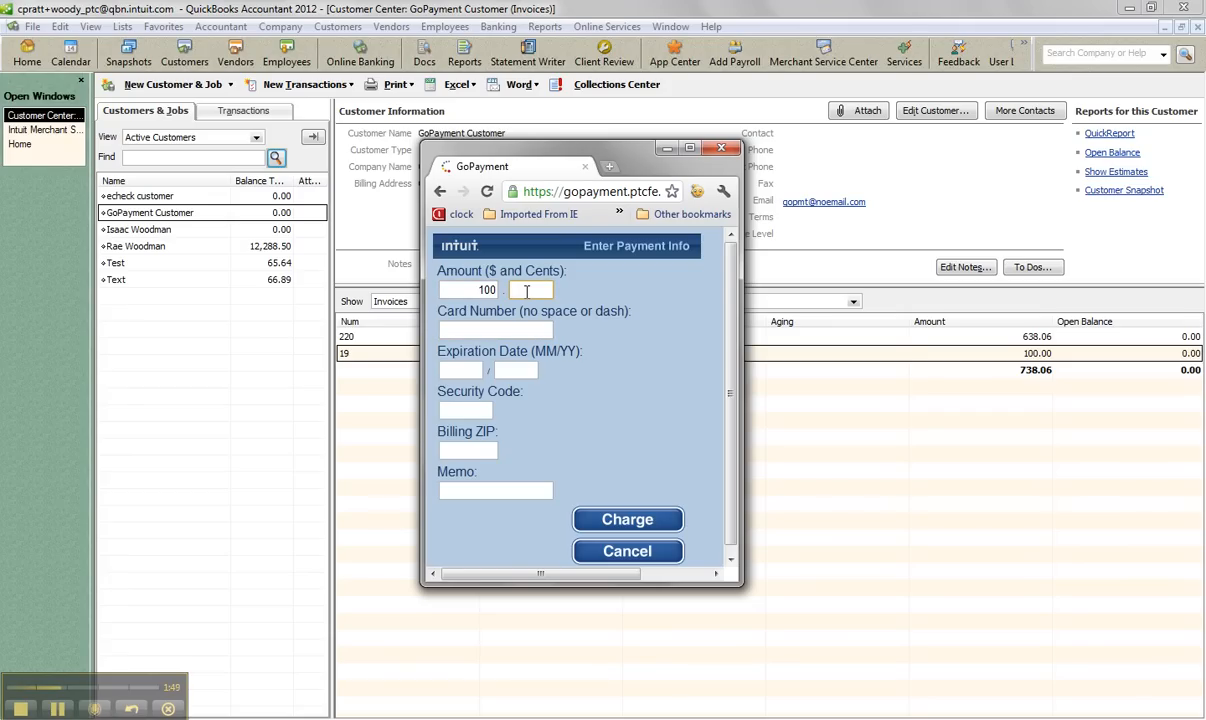
type("08")
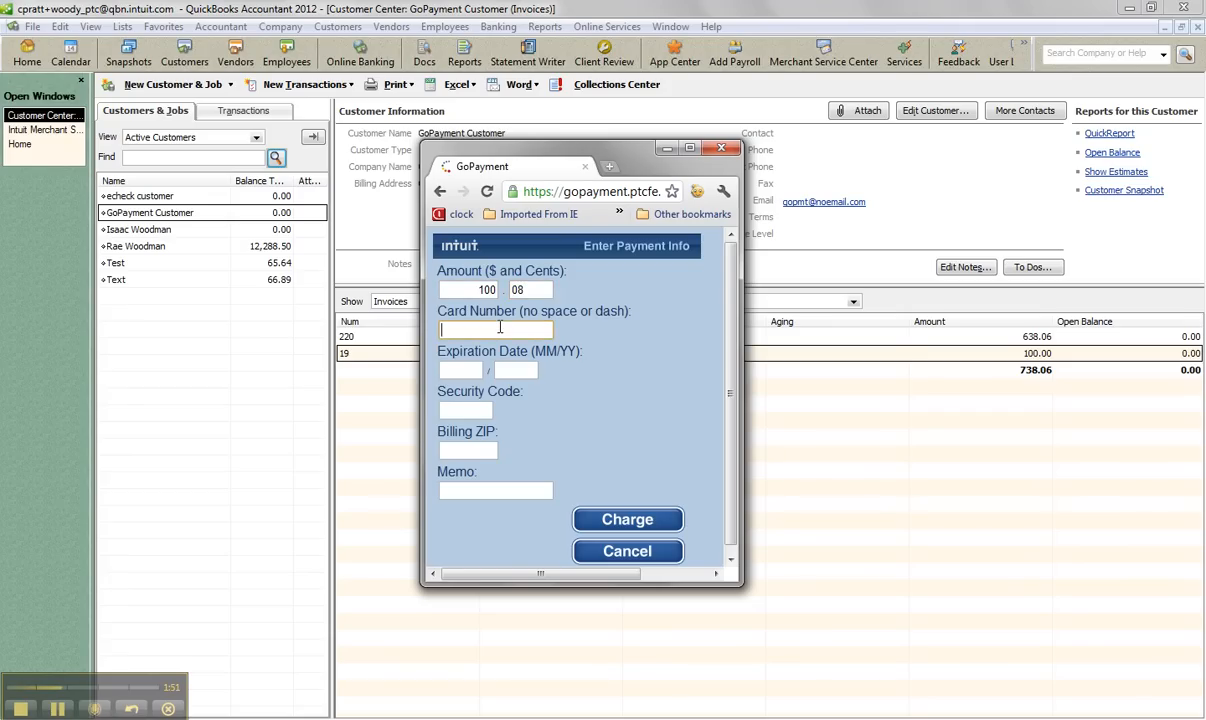
type("4111111")
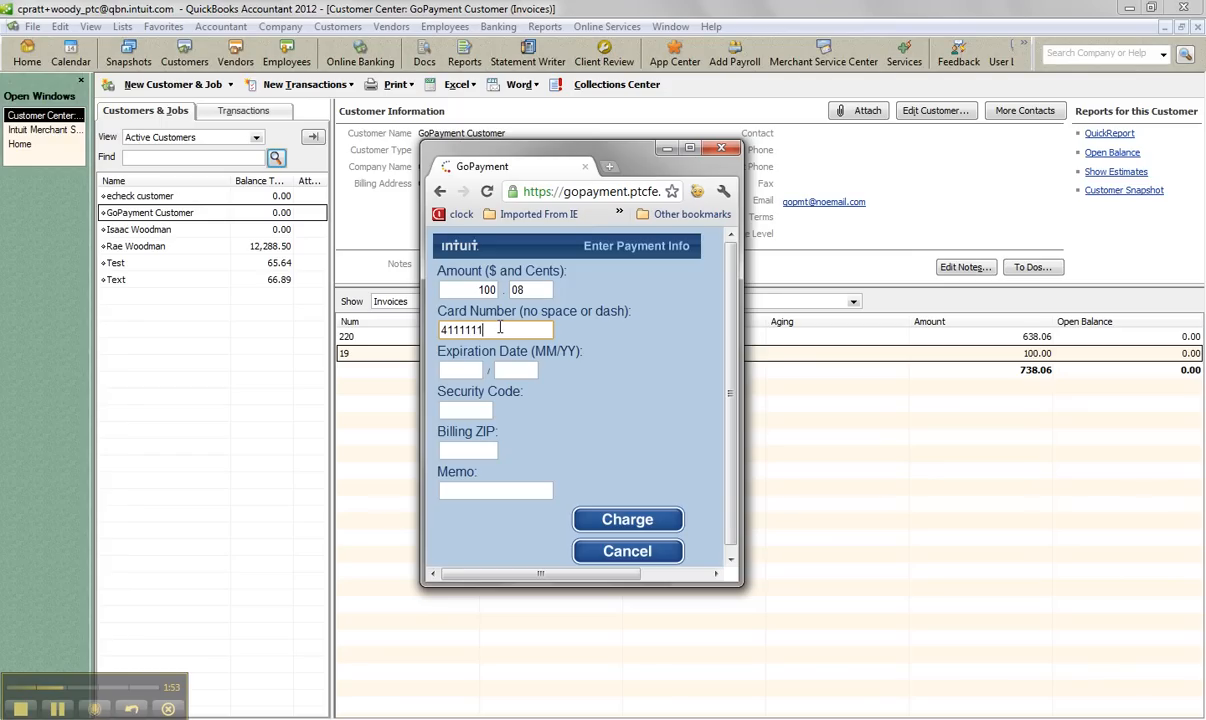
type("111111111")
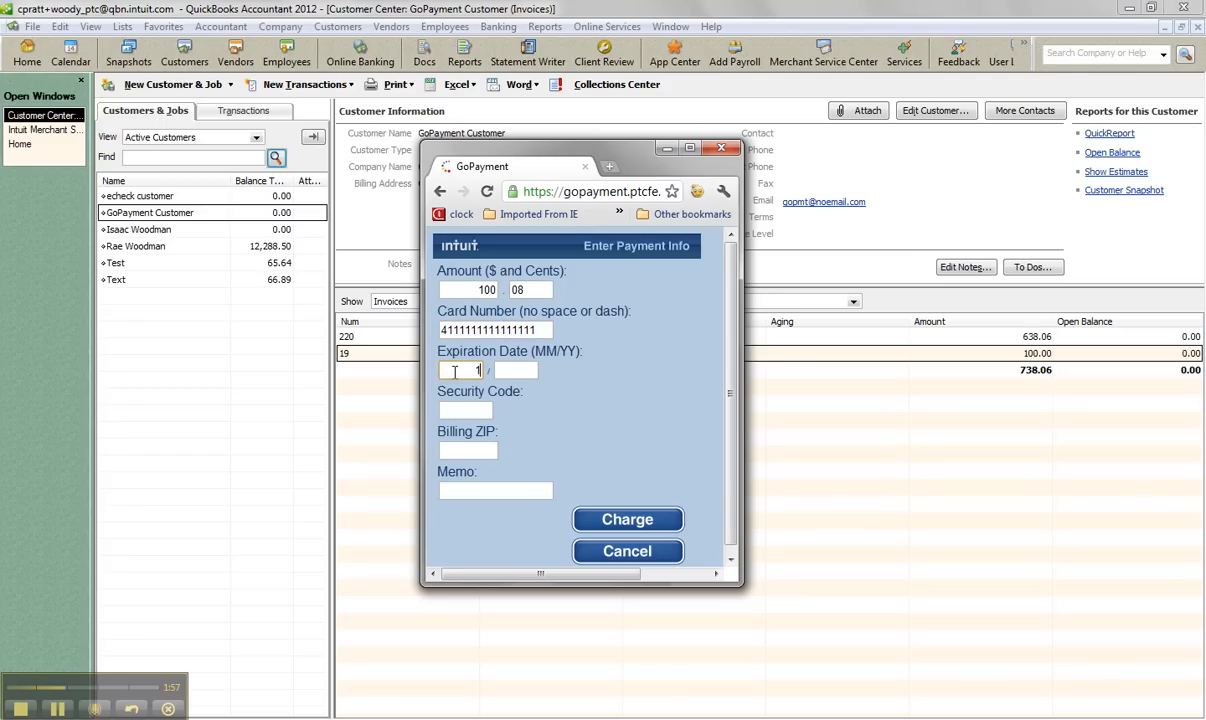
type("2")
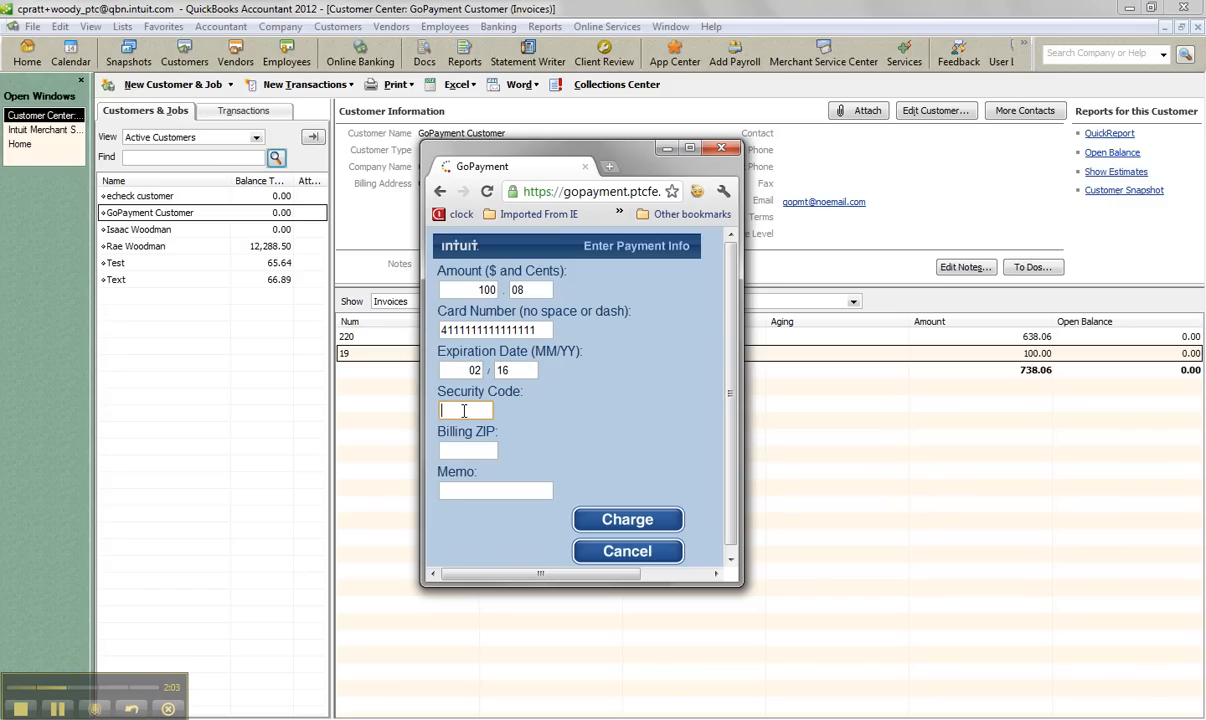
type("567")
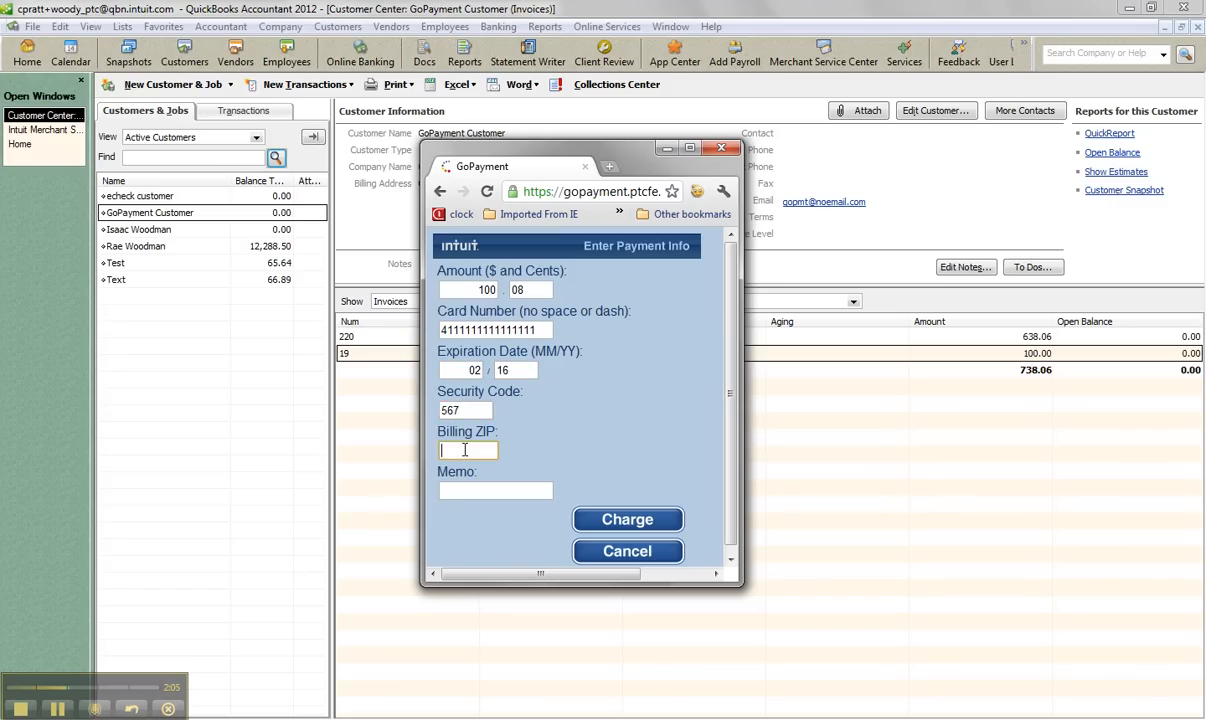
type("75003")
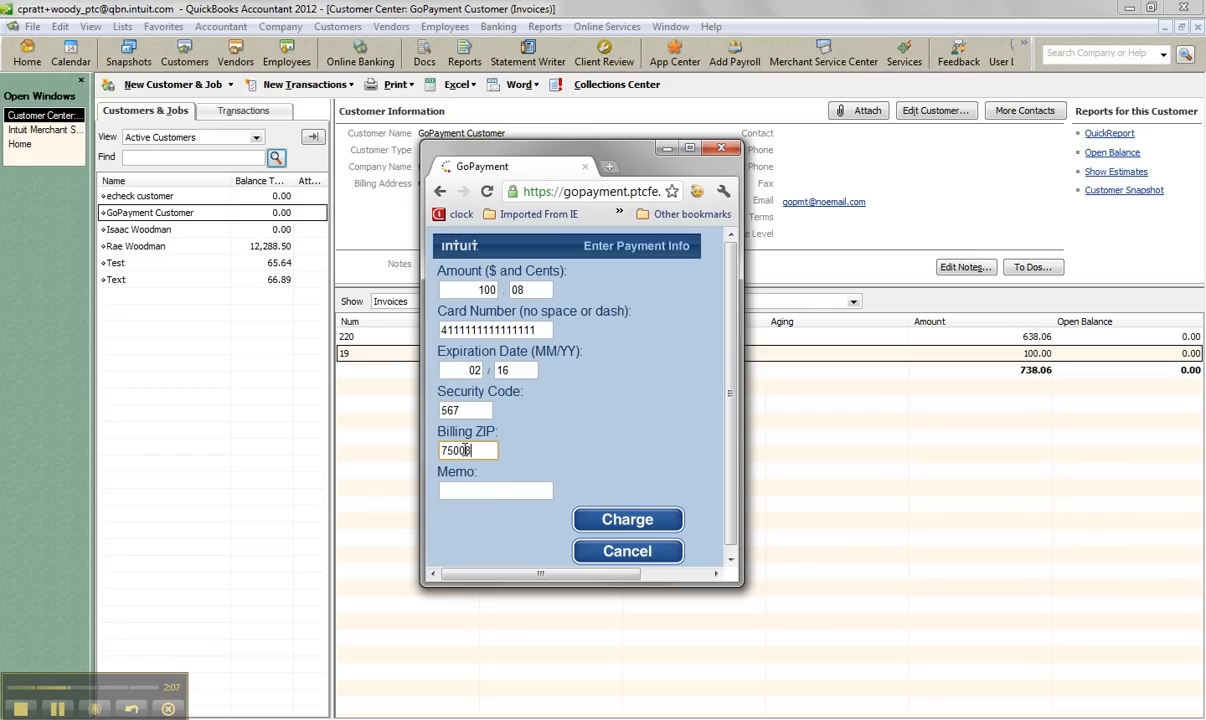
left_click(495, 491)
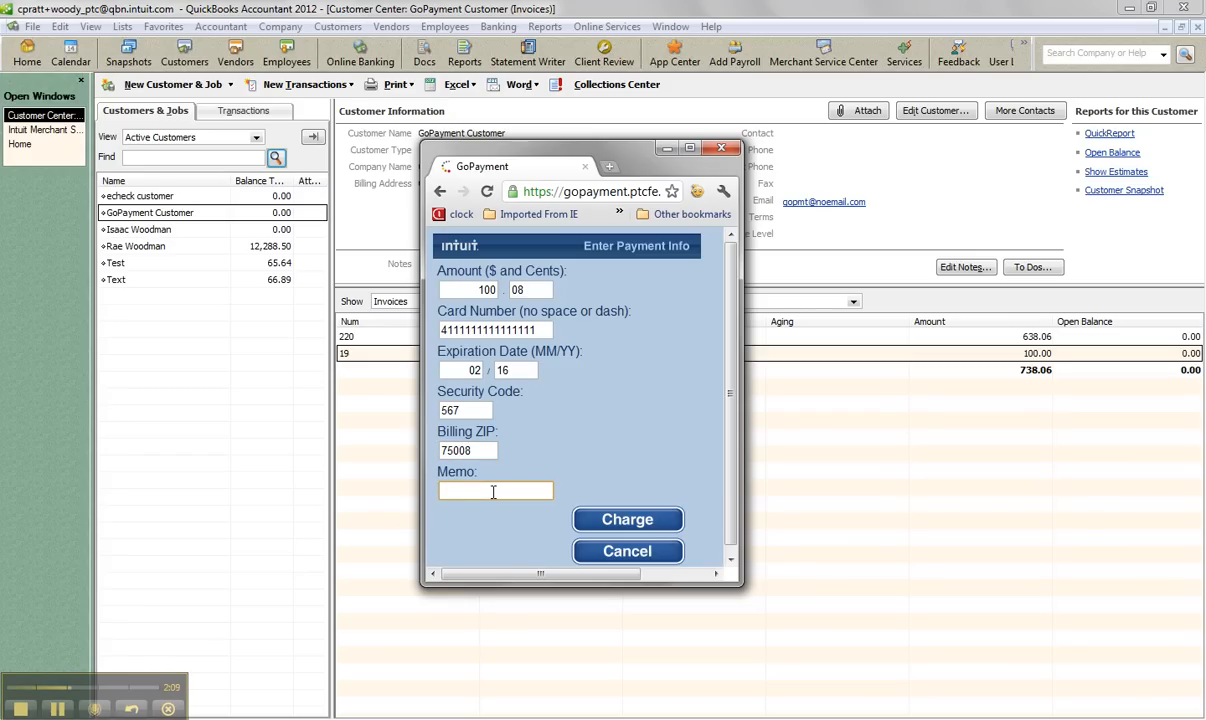
type("go payment customer")
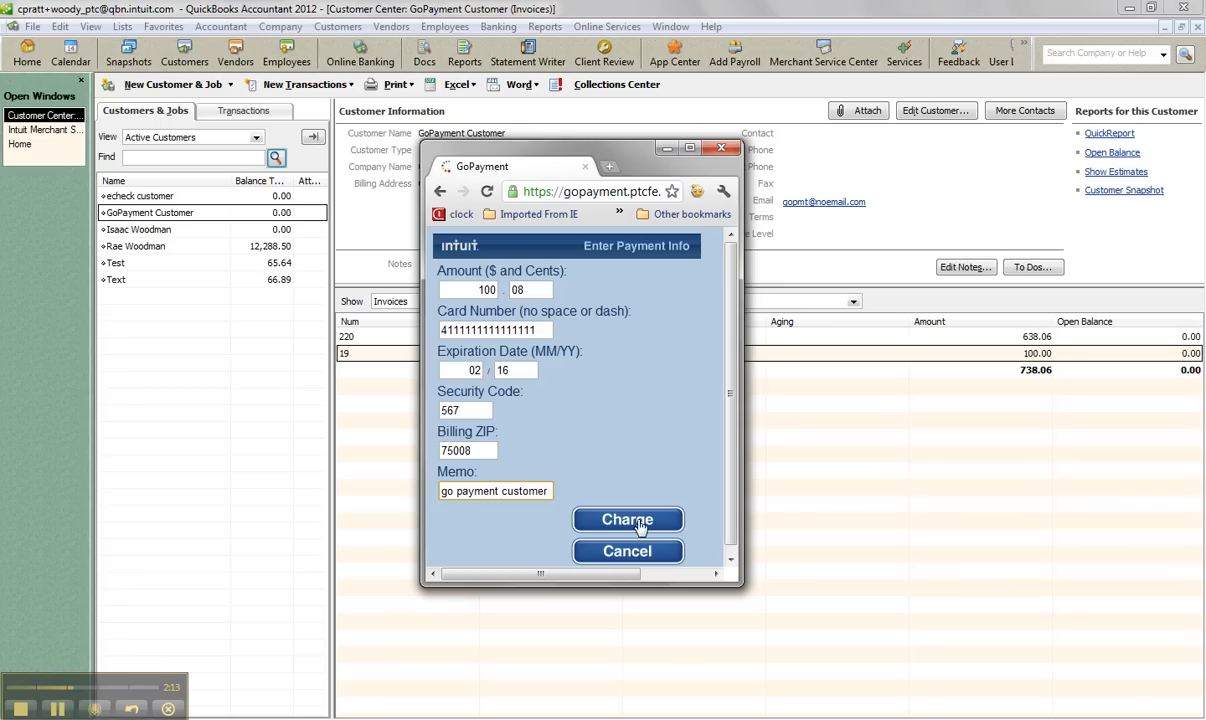
left_click(627, 519)
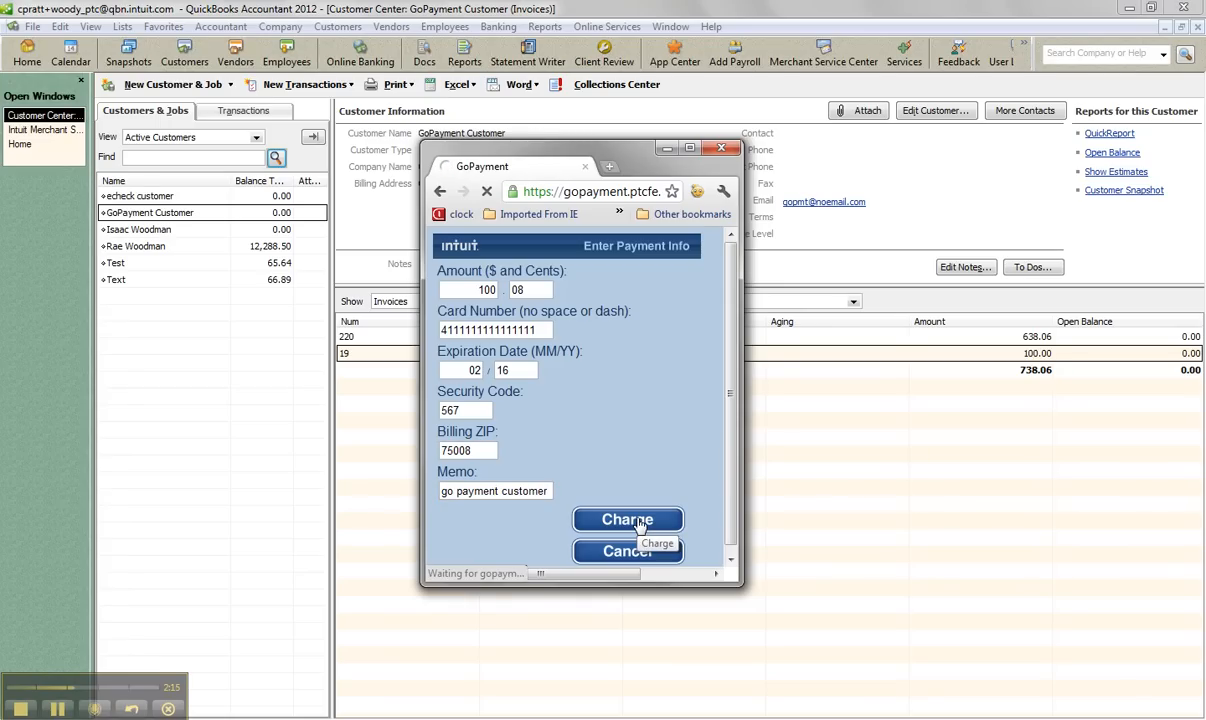
left_click(627, 520)
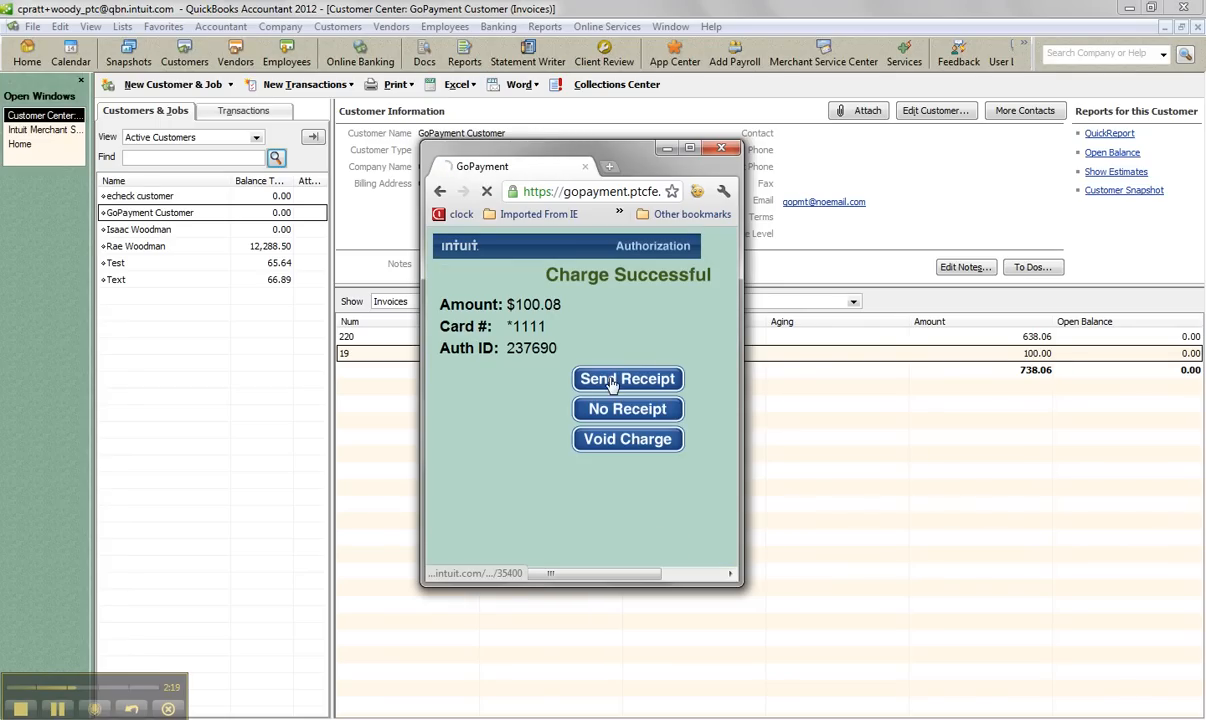
- Send the $100.08 receipt, review past charges totaling $612.40, then close GoPayment
left_click(627, 379)
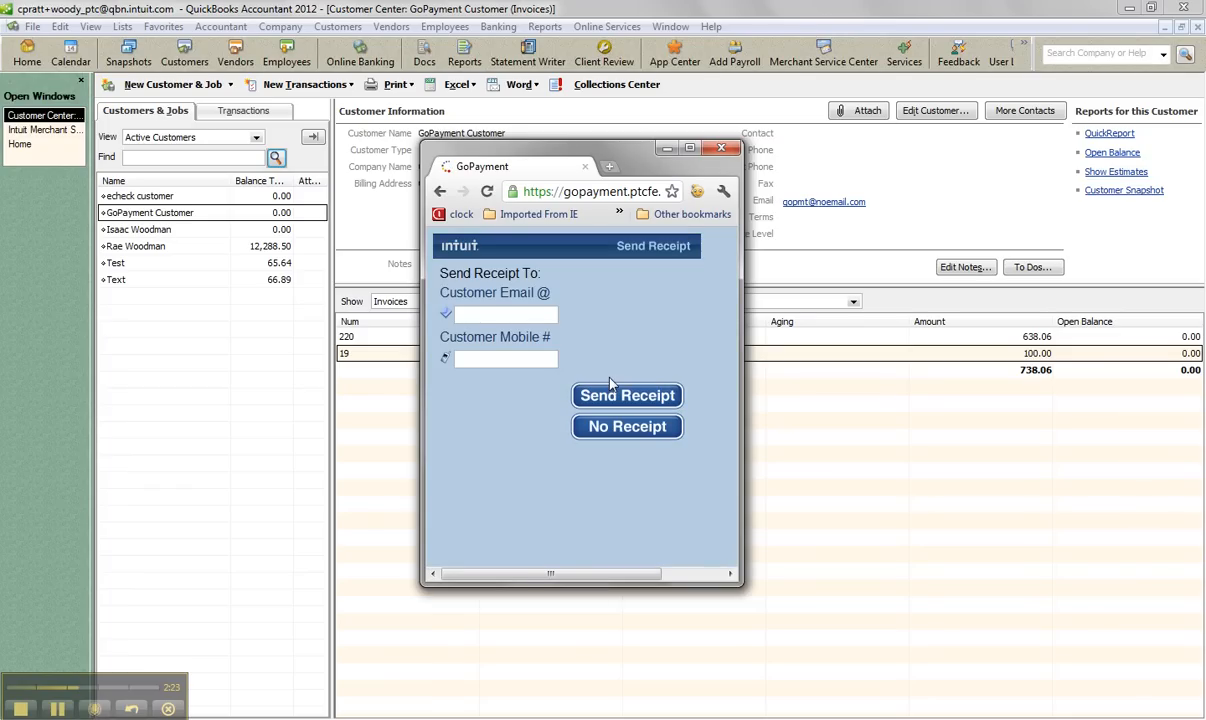
left_click(626, 427)
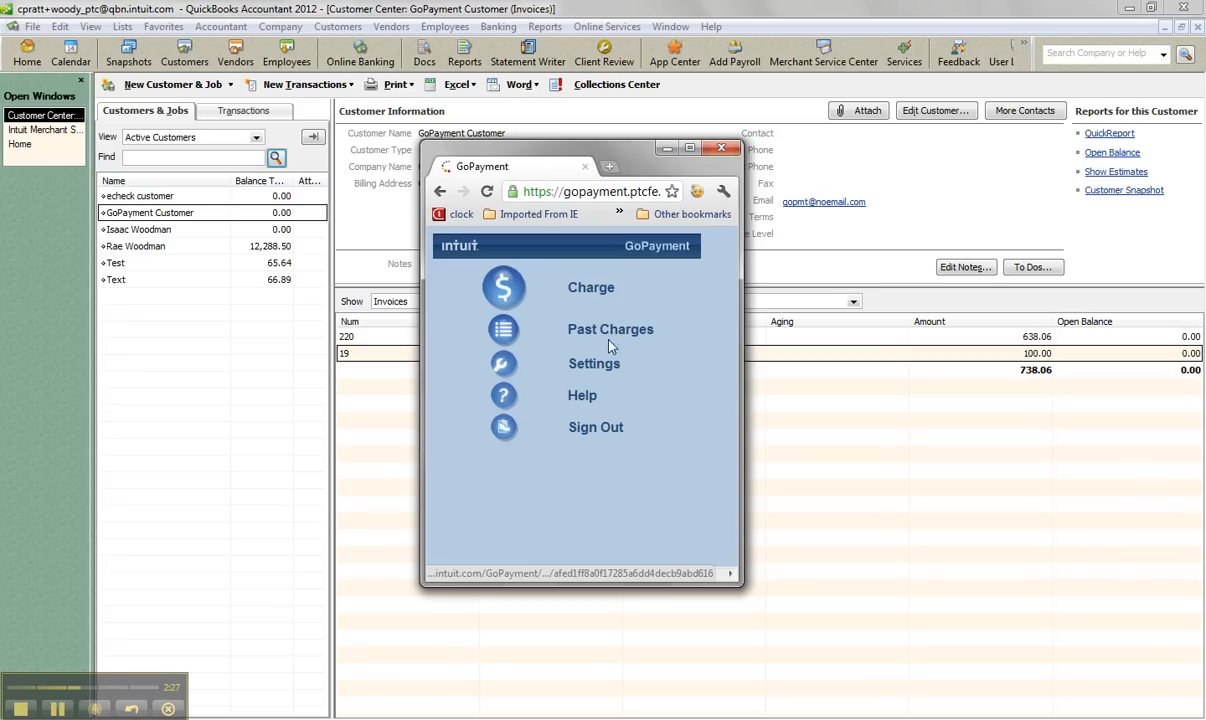
left_click(610, 329)
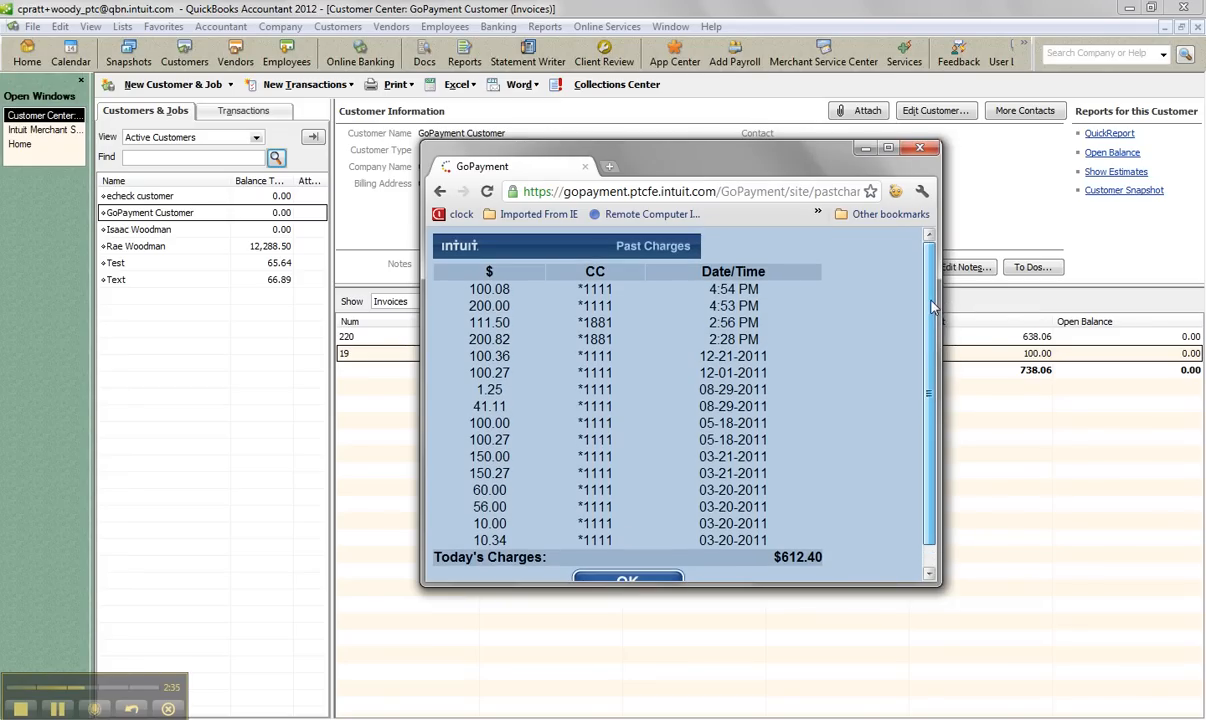
left_click(919, 148)
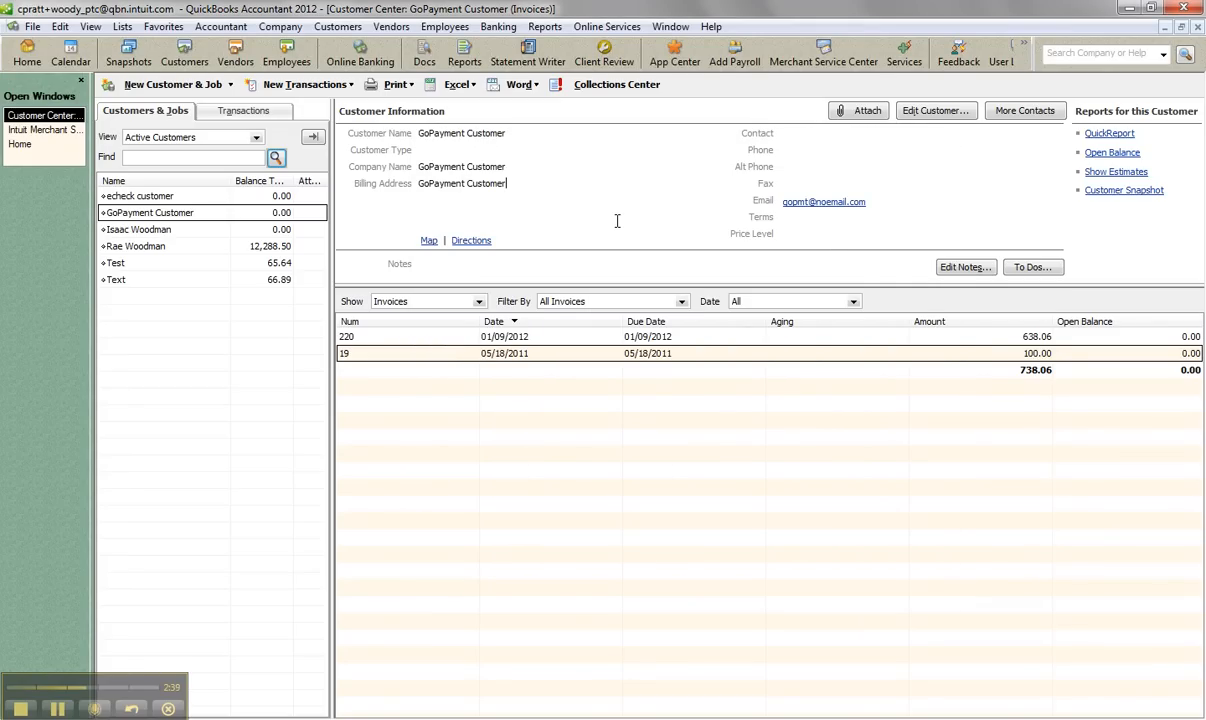
mouse_move(247, 218)
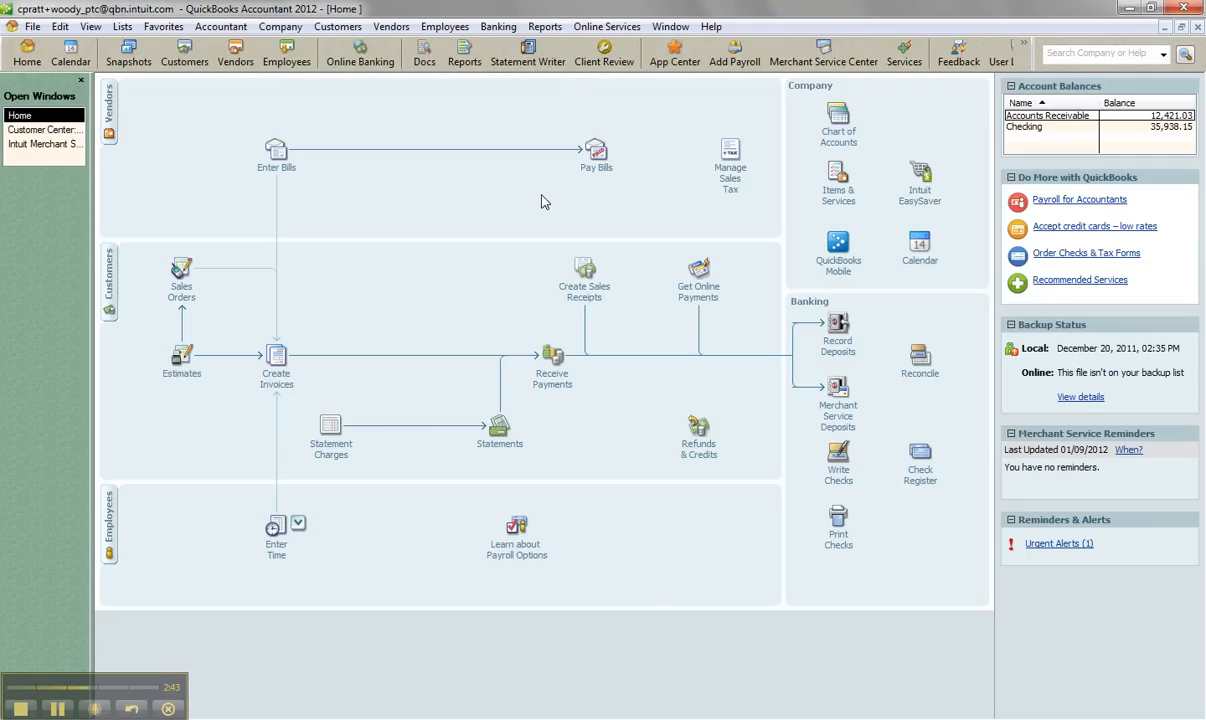
mouse_move(636, 216)
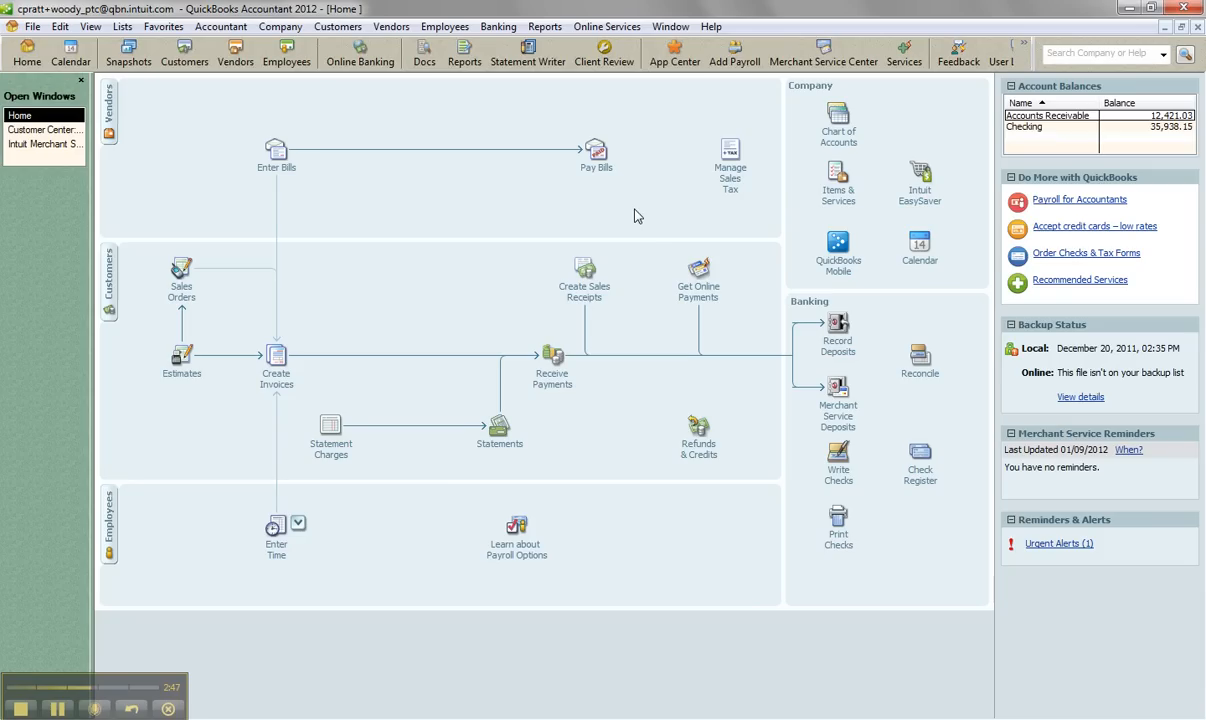
- Download the Mobile Transactions through Get Online Payments on the Home page
left_click(696, 270)
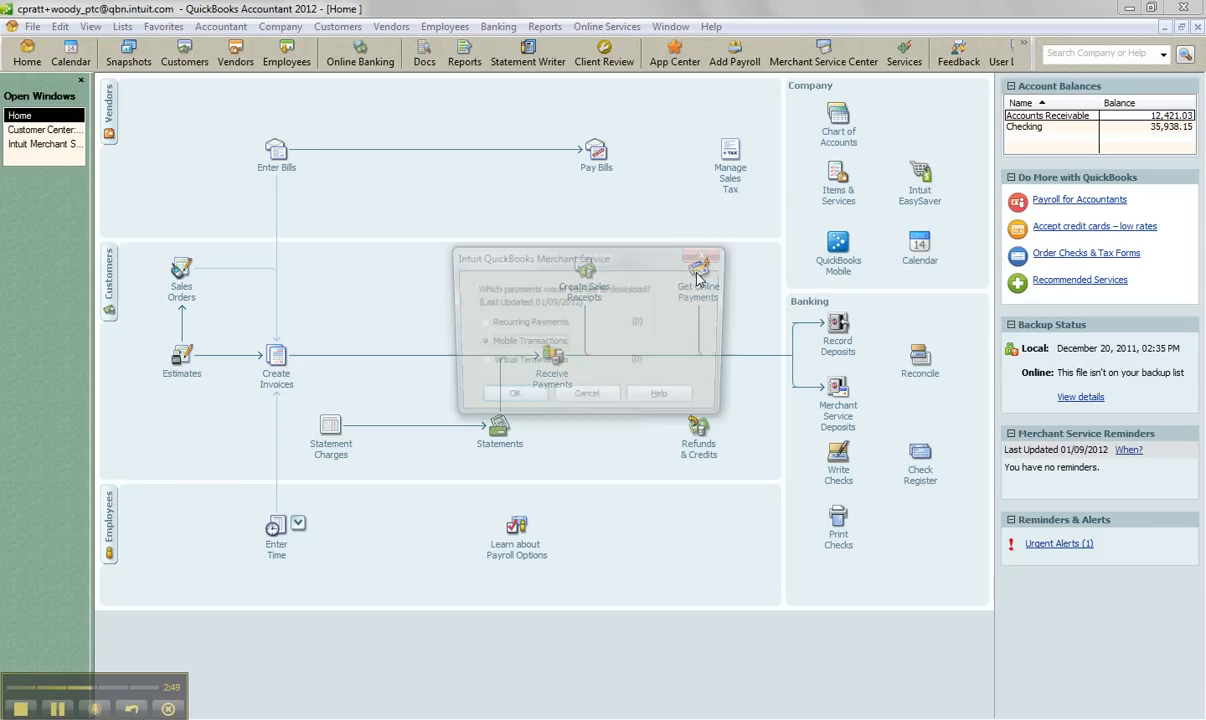
left_click(479, 343)
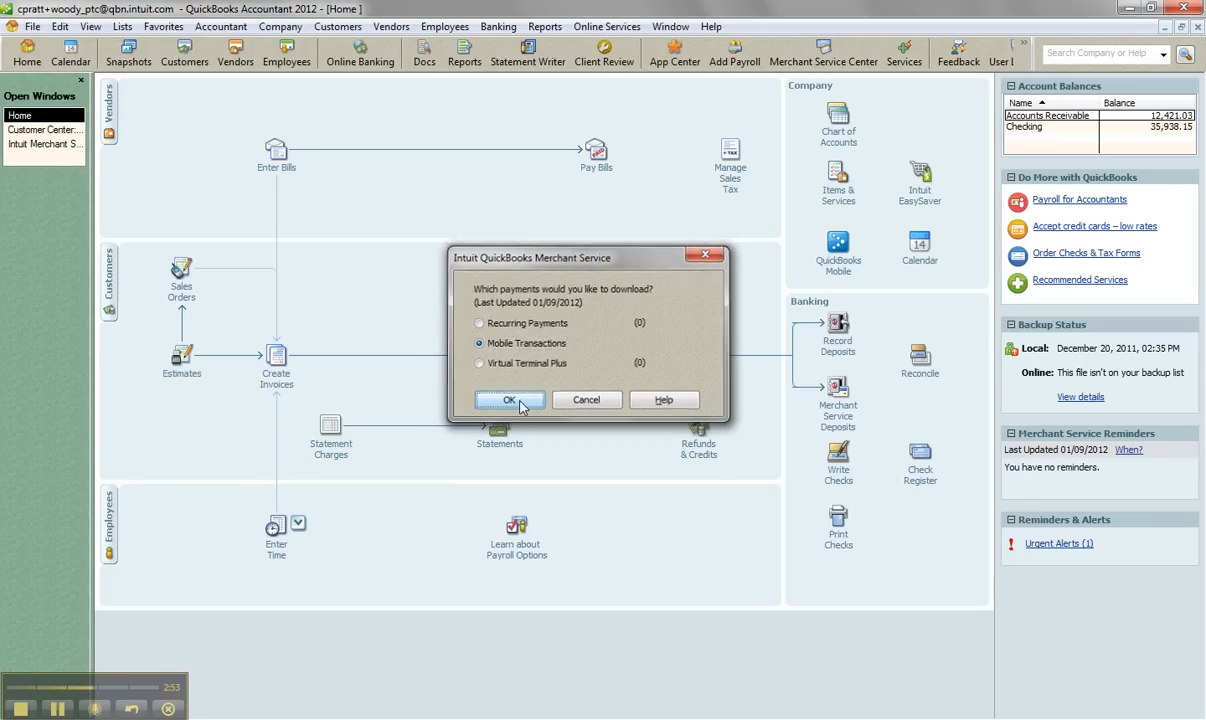
left_click(509, 399)
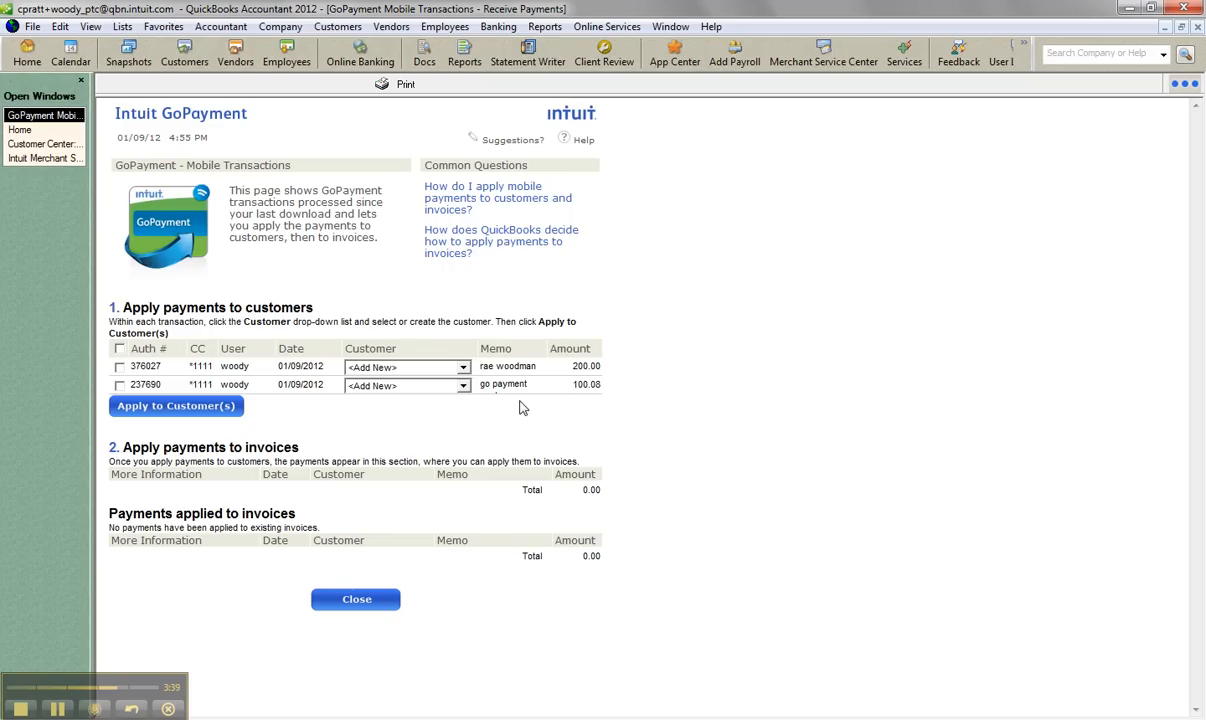
mouse_move(227, 419)
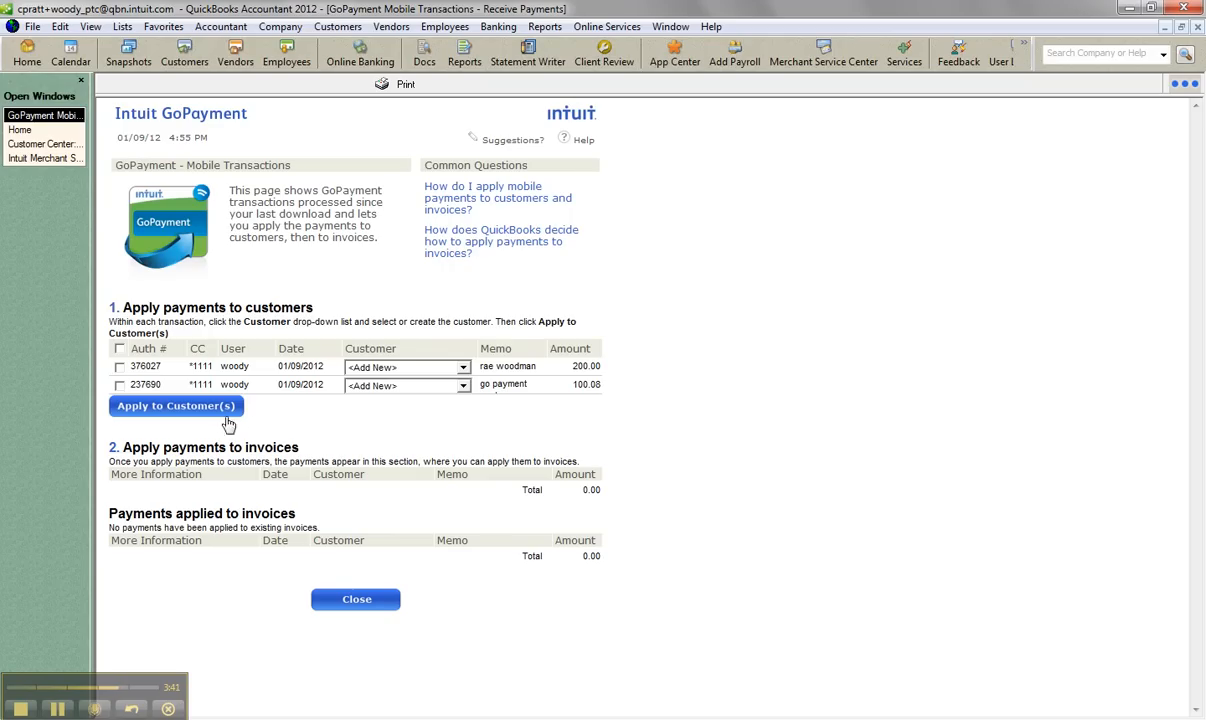
mouse_move(463, 367)
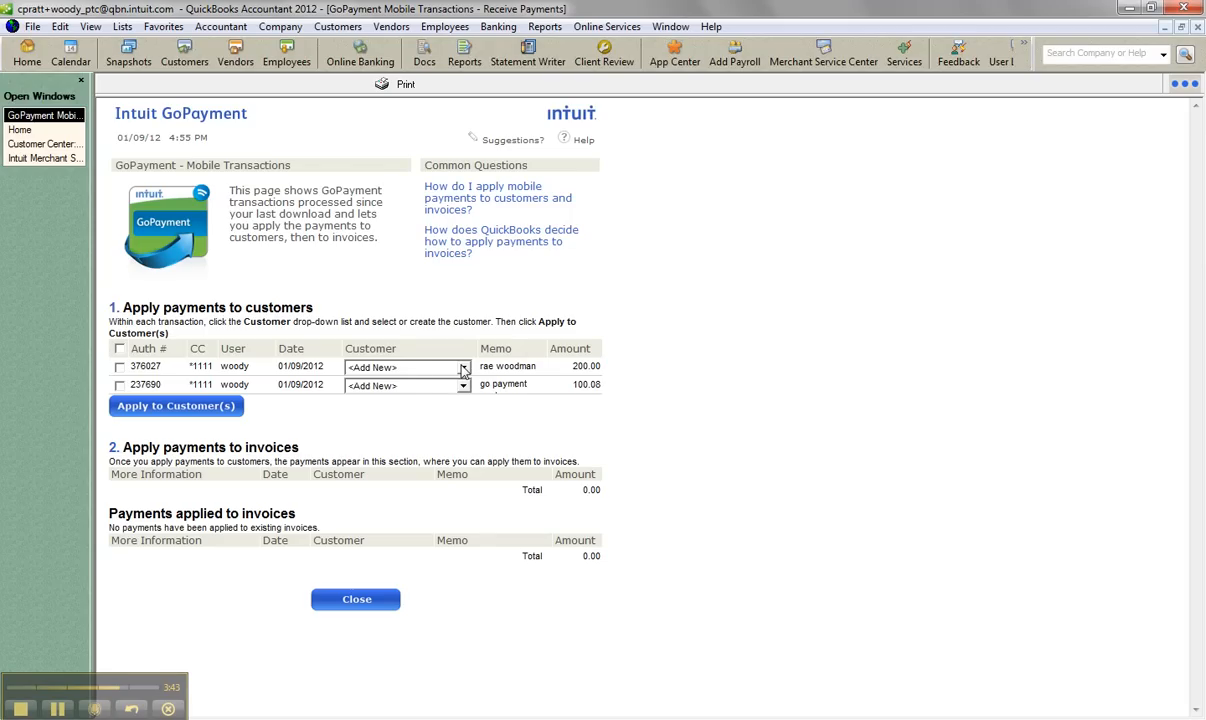
left_click(463, 367)
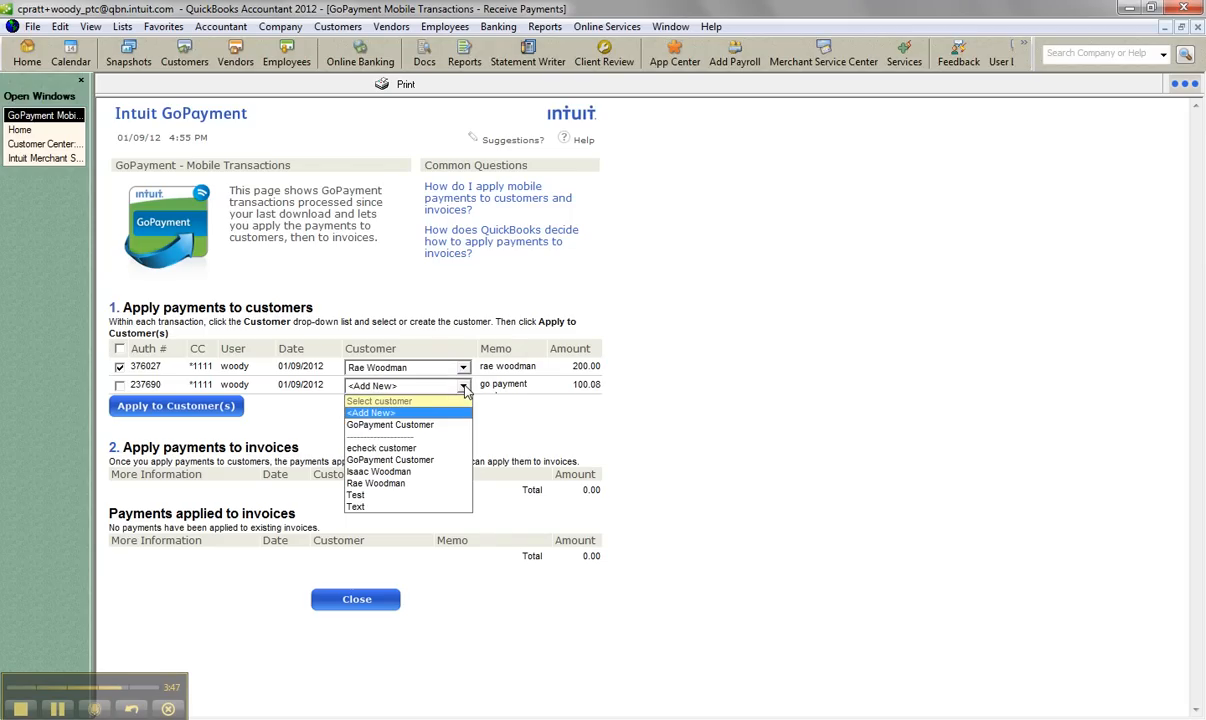
left_click(389, 425)
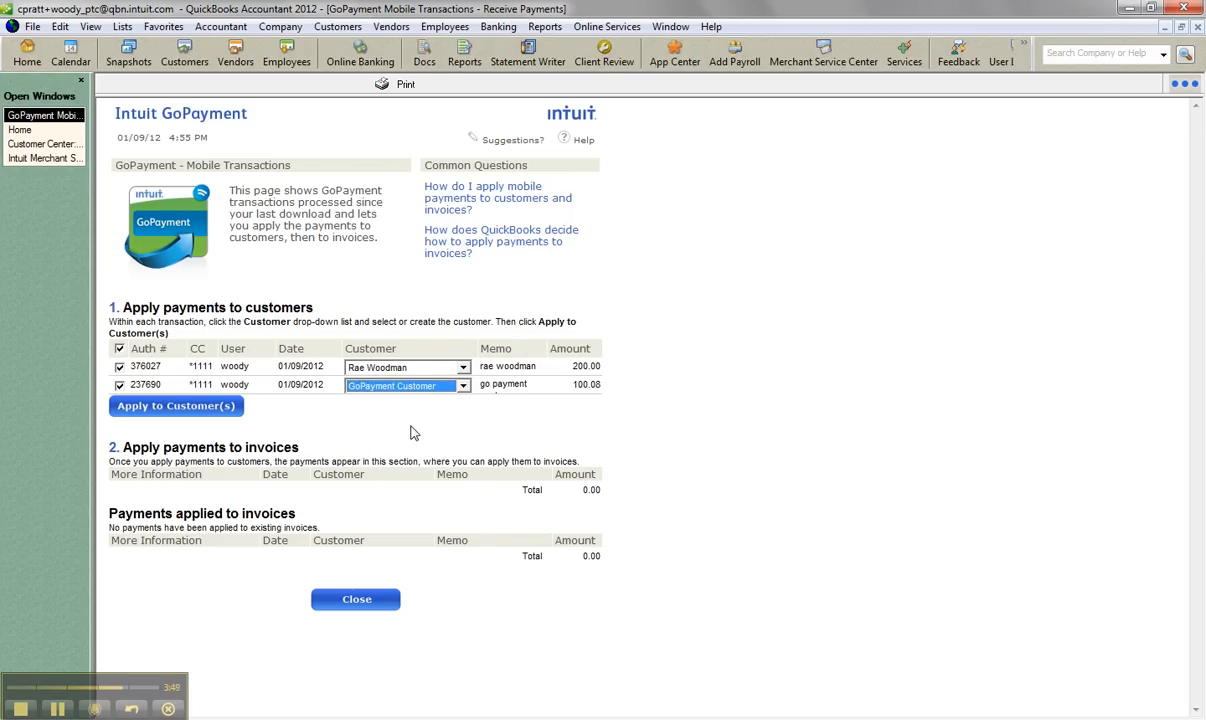
mouse_move(210, 410)
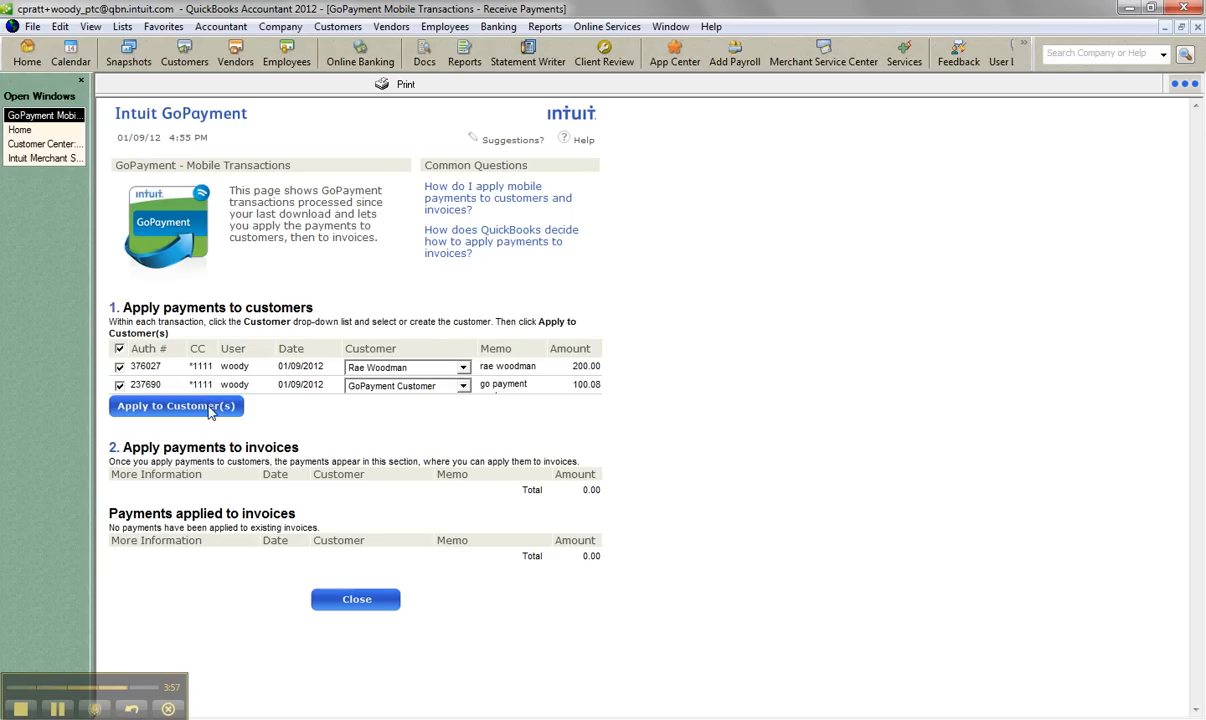
left_click(175, 406)
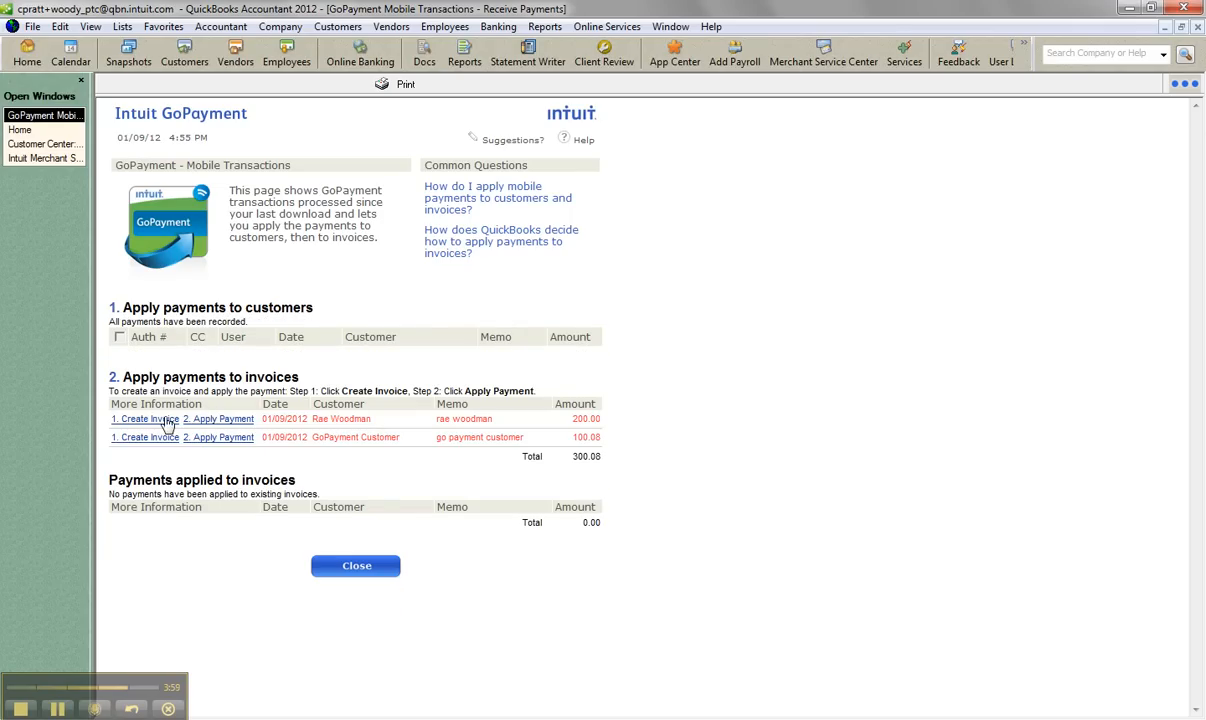
mouse_move(207, 419)
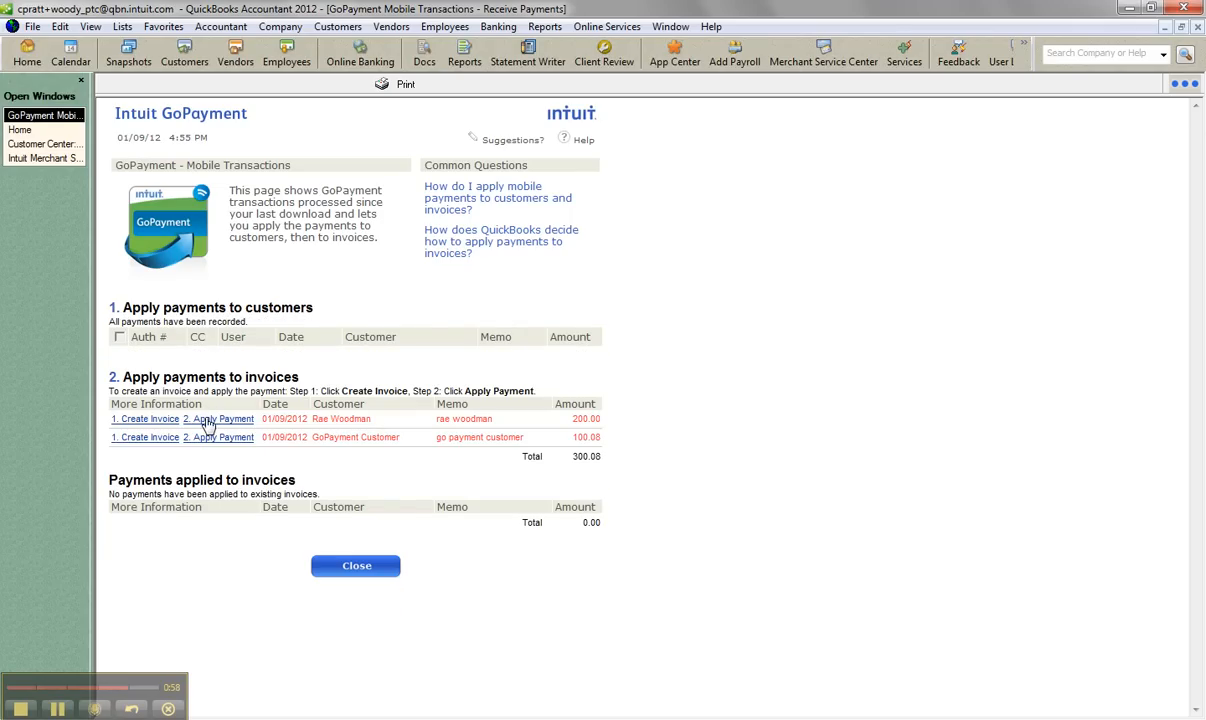
left_click(219, 419)
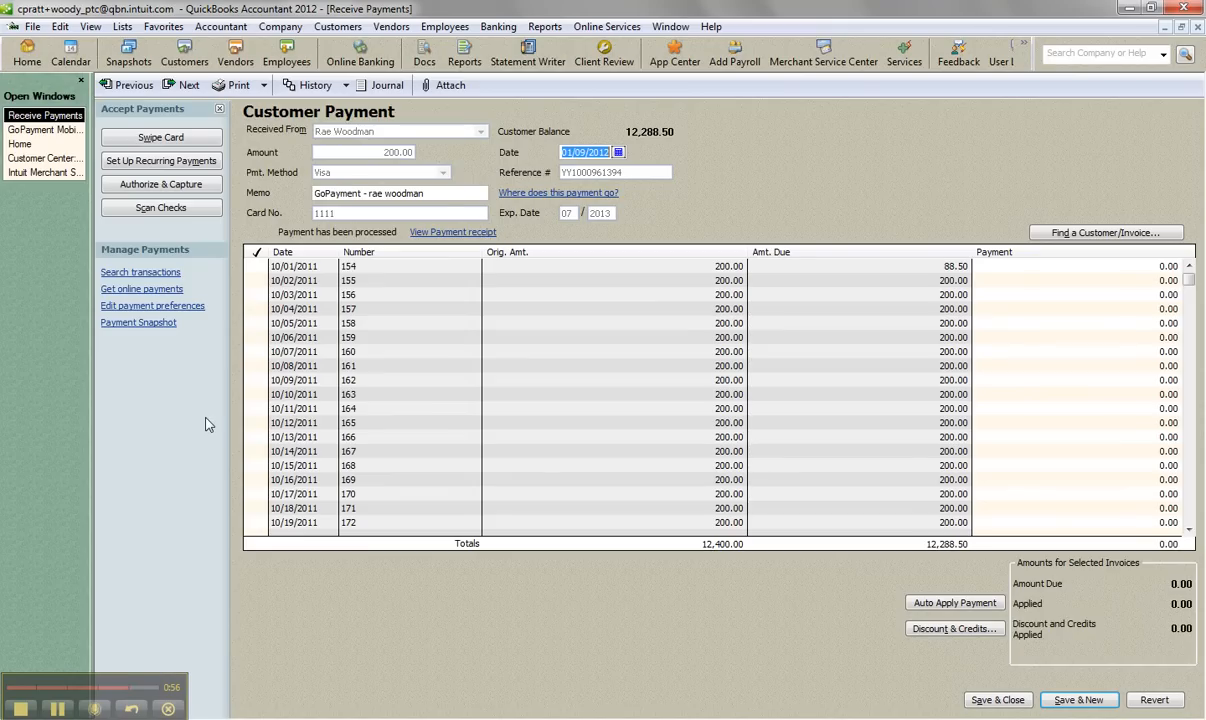
left_click(258, 266)
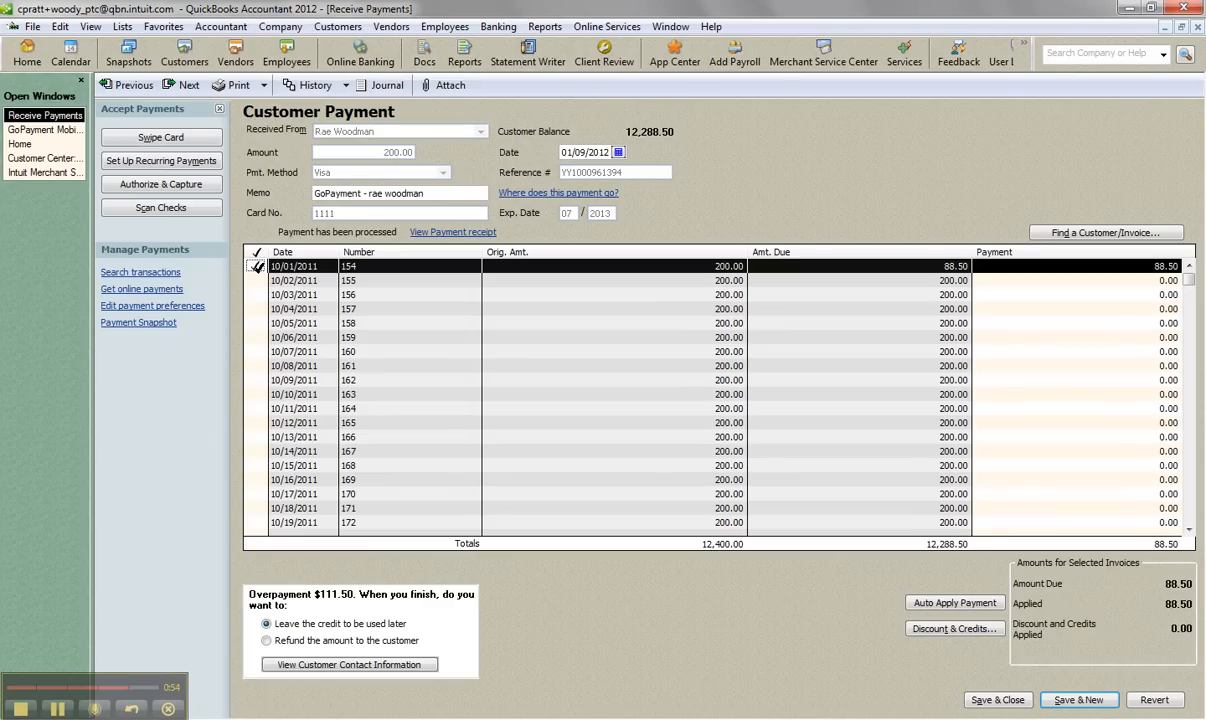
mouse_move(577, 511)
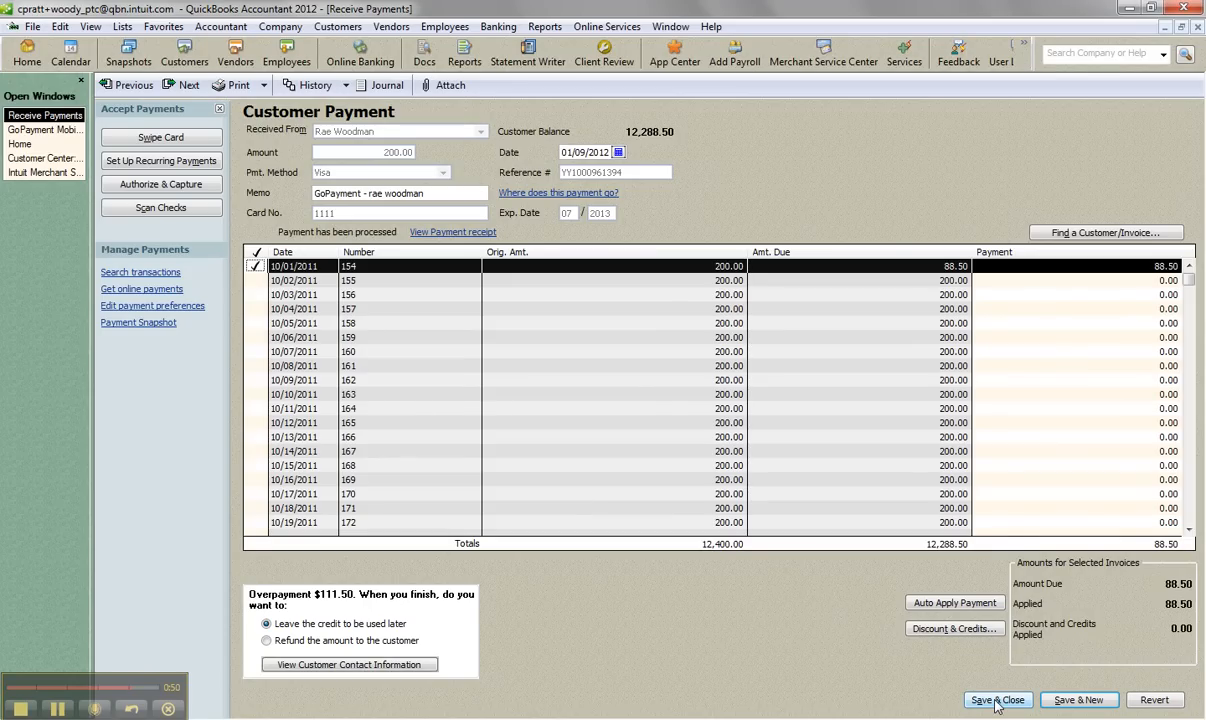
left_click(997, 700)
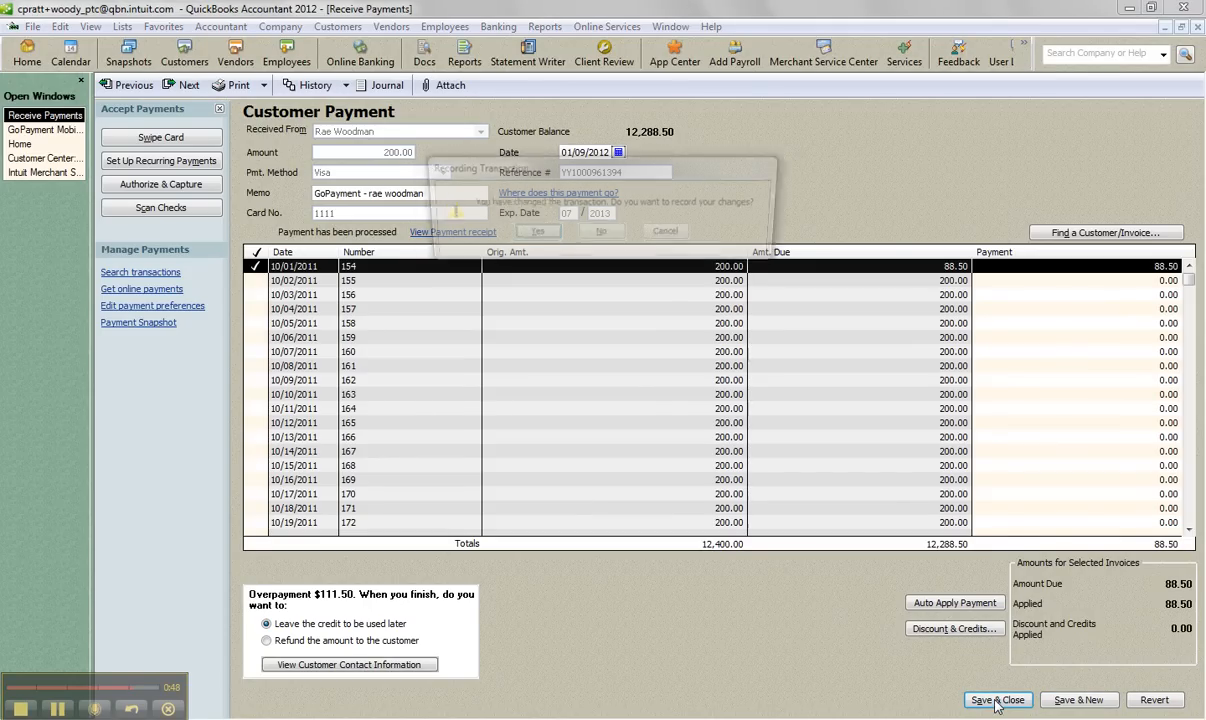
left_click(998, 700)
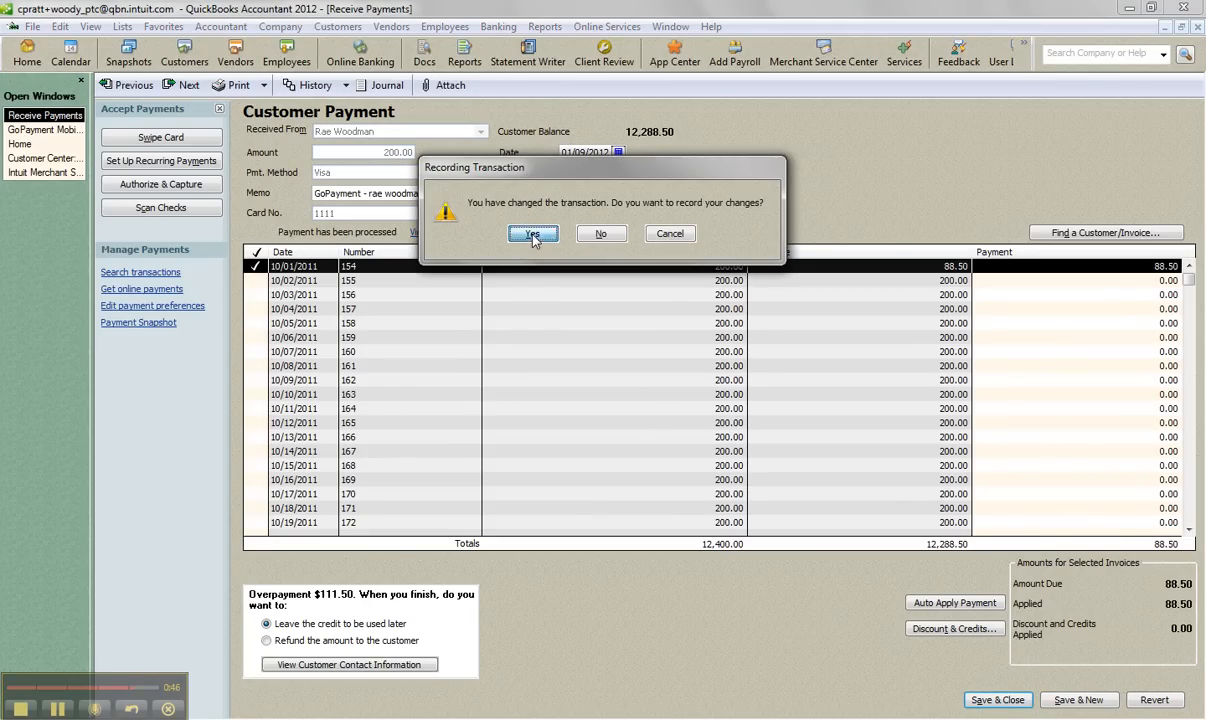
left_click(531, 233)
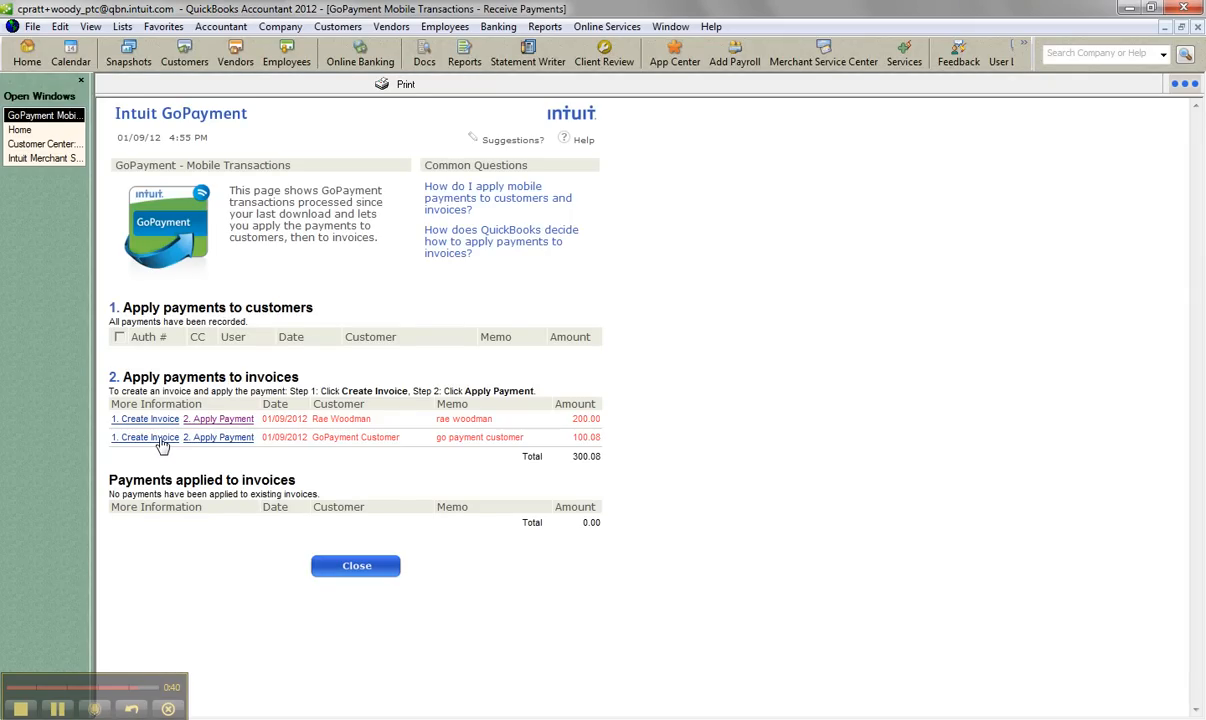
mouse_move(162, 443)
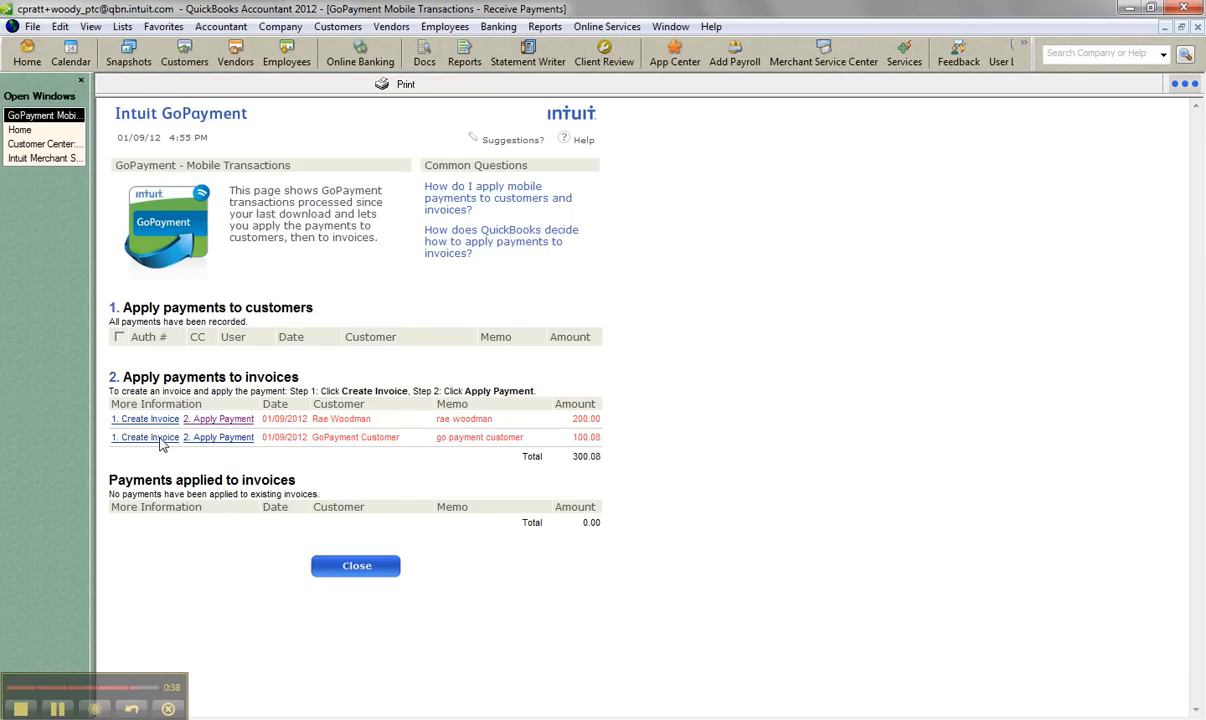
- Create and save invoice 221 for $108.00 for GoPayment Customer
left_click(150, 437)
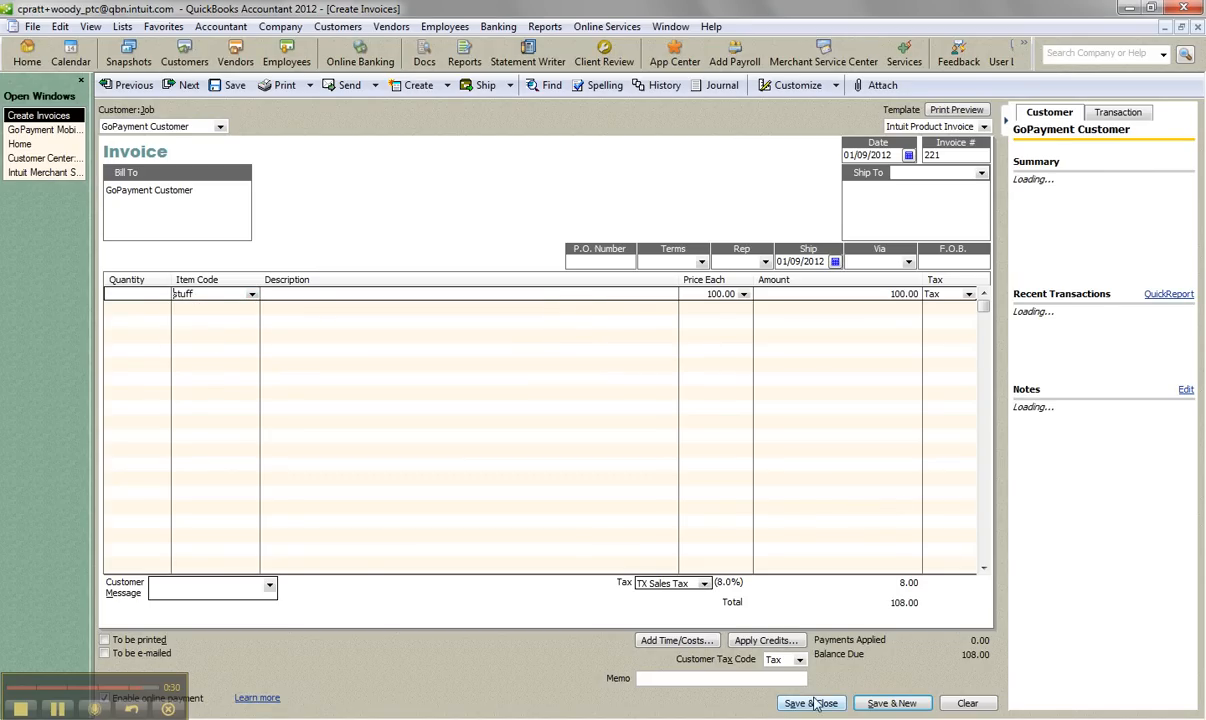
left_click(811, 703)
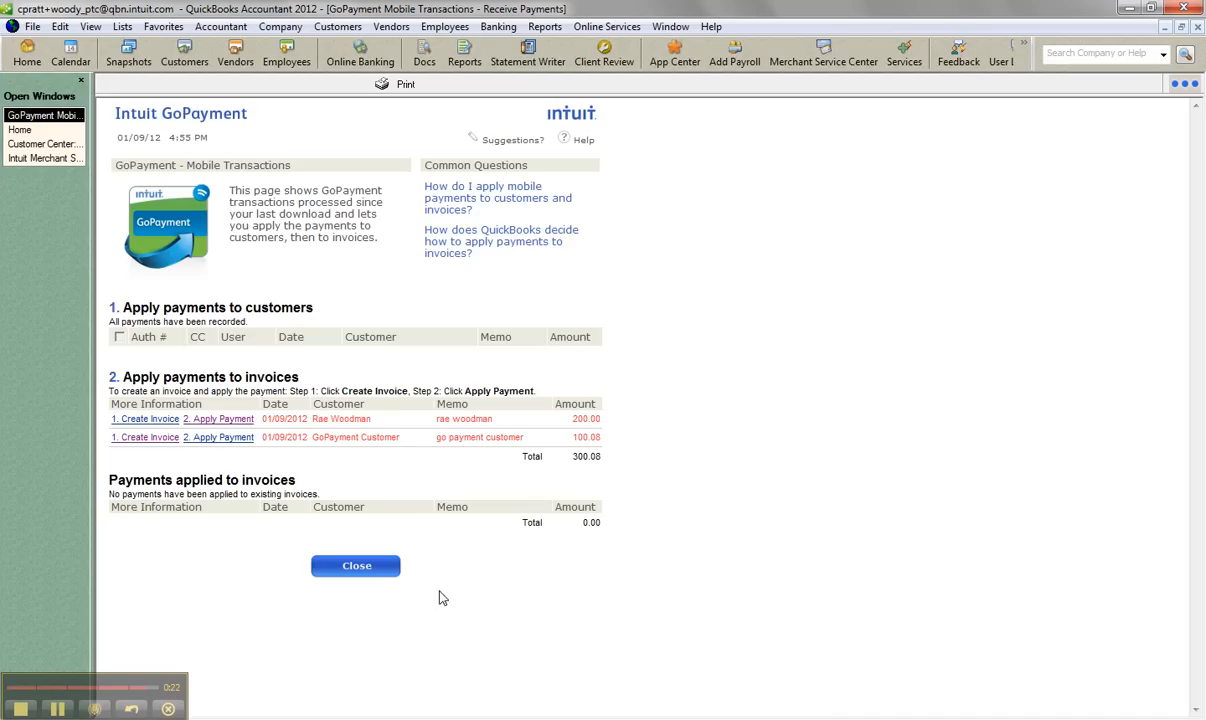
mouse_move(229, 444)
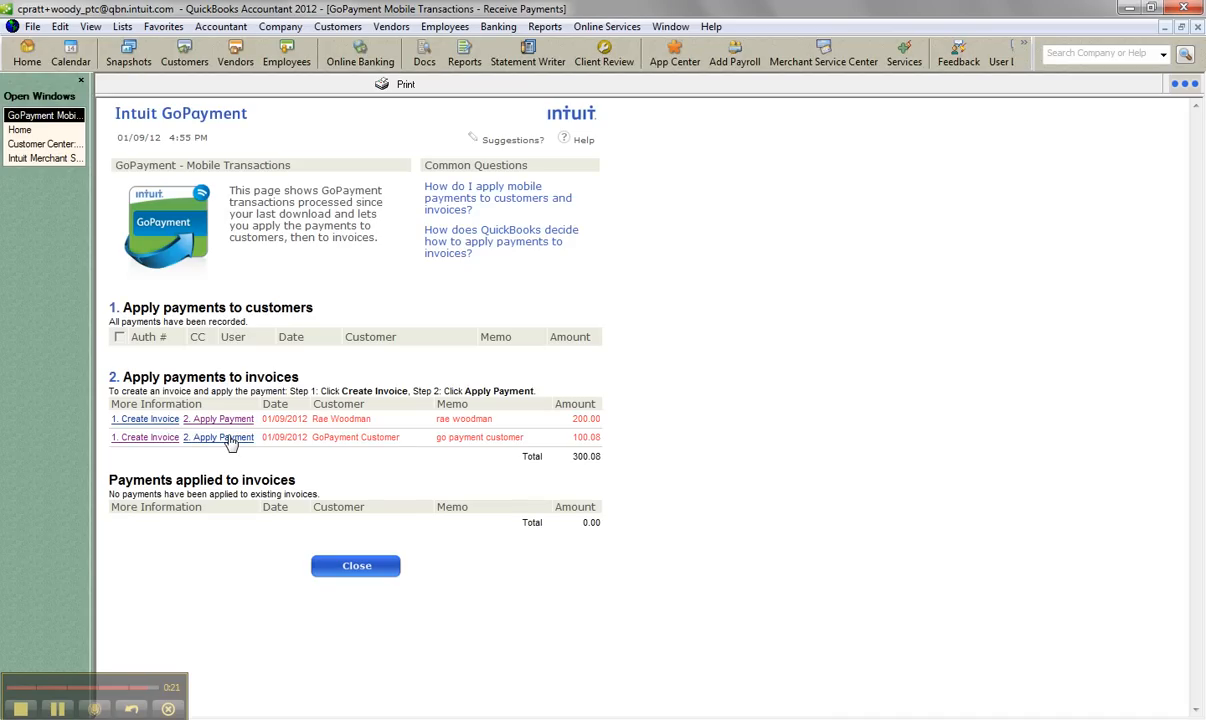
left_click(218, 437)
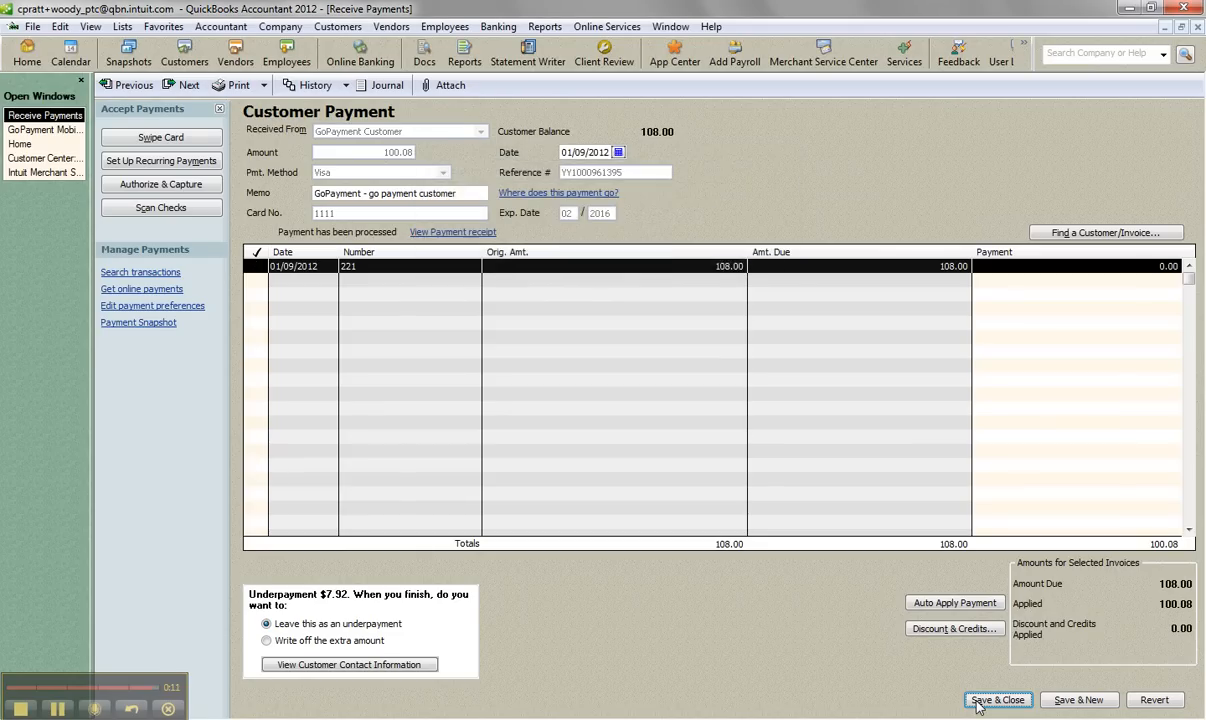
- Save GoPayment Customer's $100.08 payment against invoice 221, leaving $7.92 unpaid
left_click(997, 700)
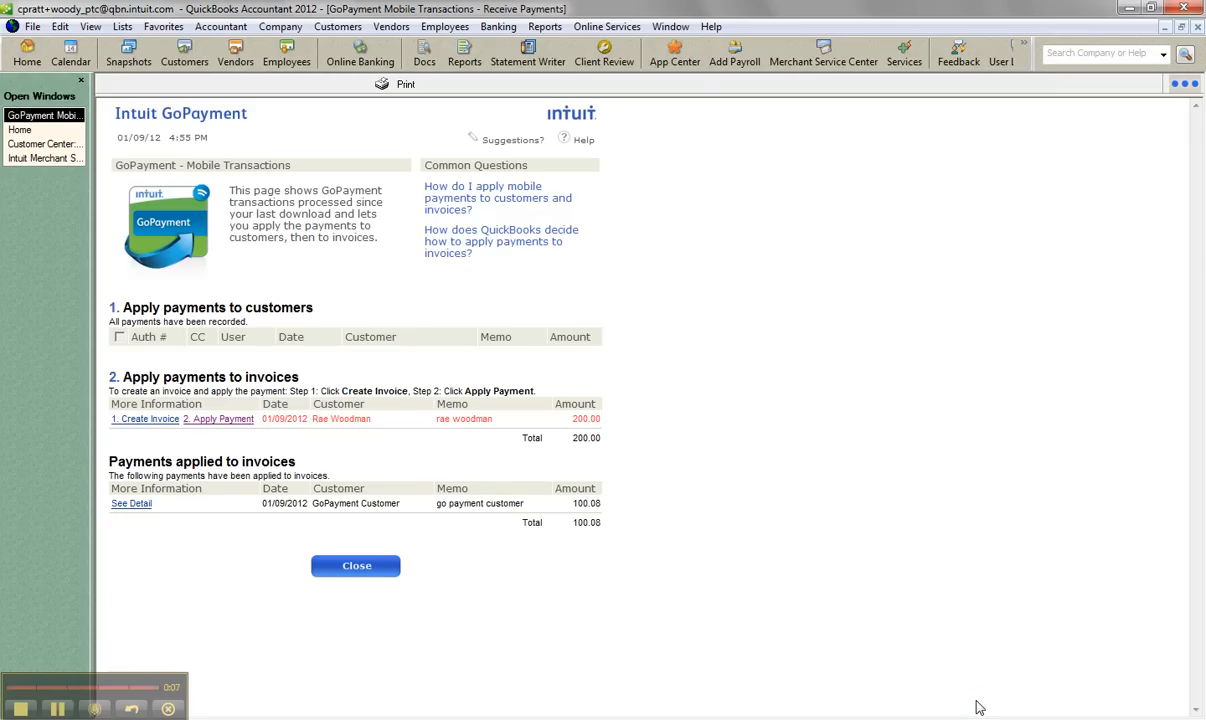
mouse_move(593, 663)
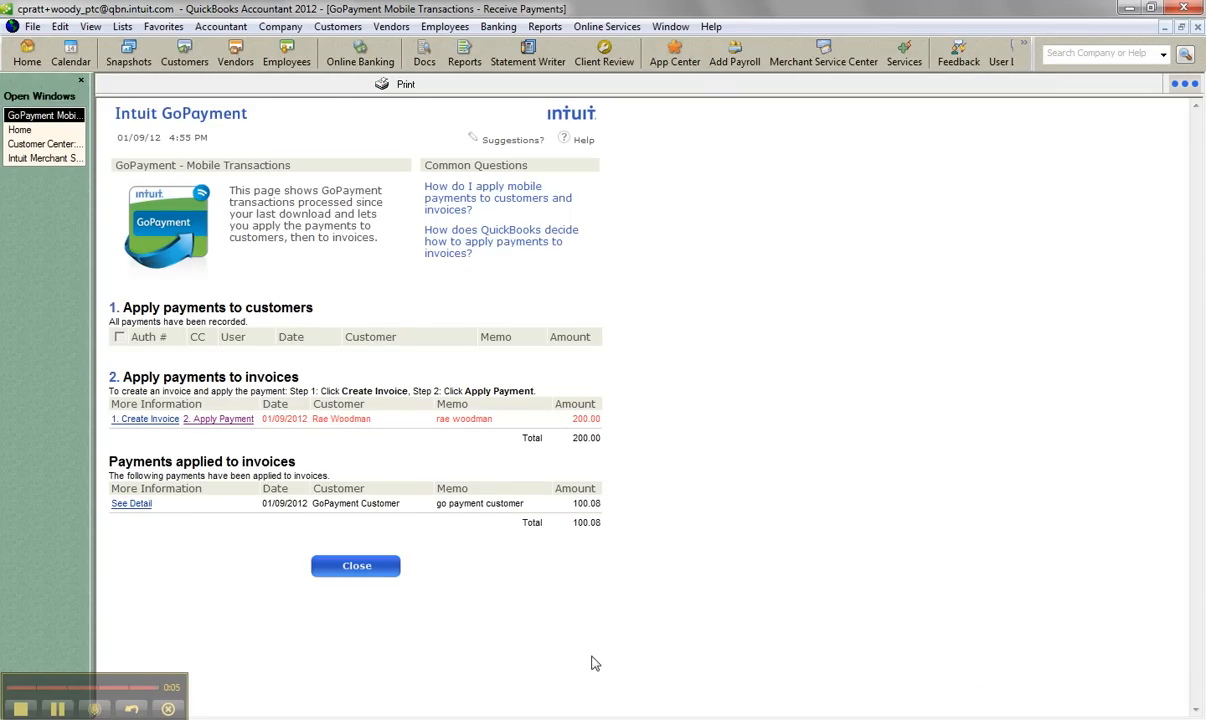